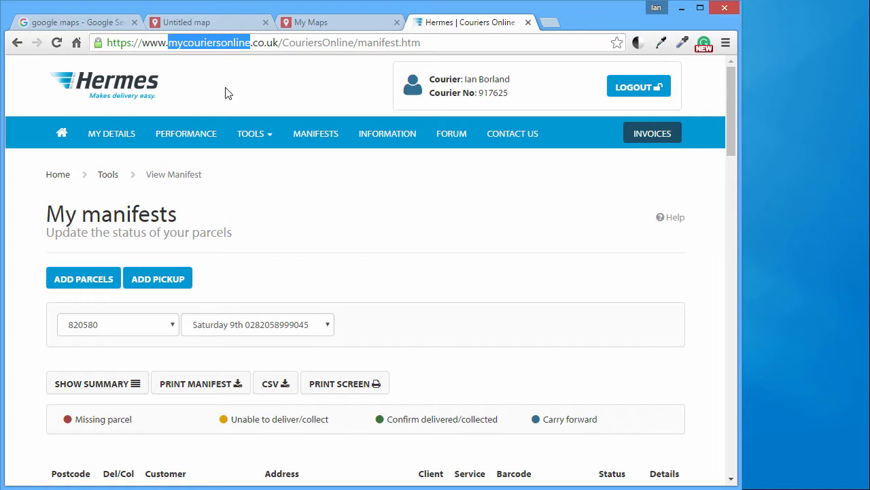
{"action": "mouse_move", "coordinate": [220, 97]}
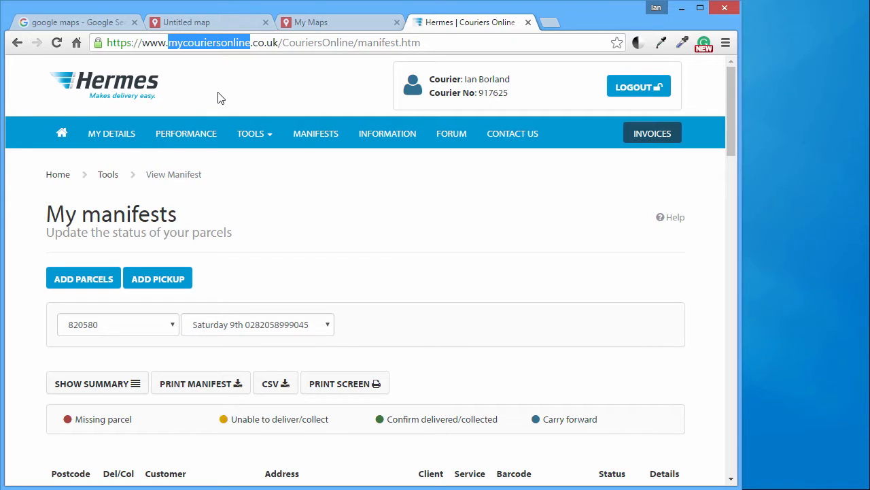
{"action": "mouse_move", "coordinate": [183, 65]}
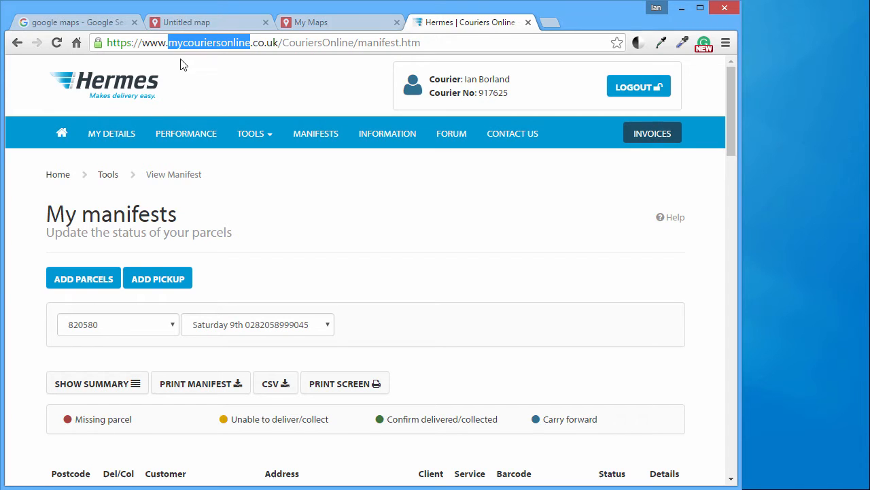
{"action": "mouse_move", "coordinate": [245, 63]}
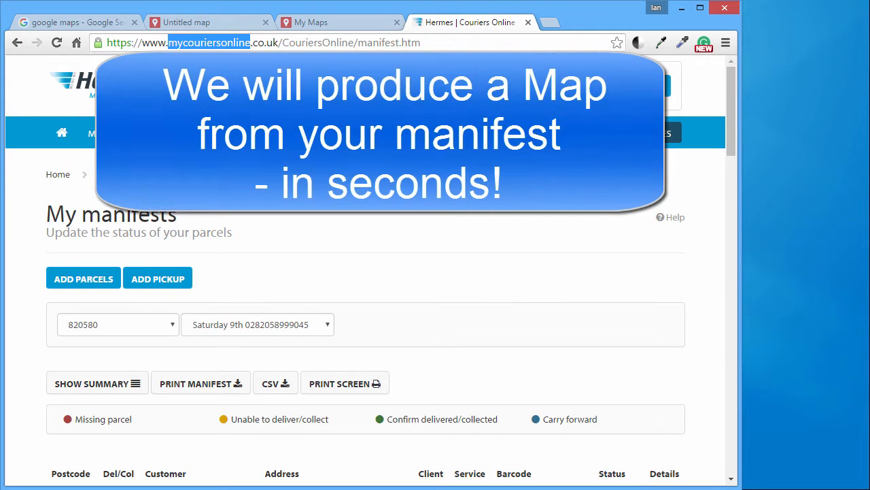
Return to the Hermes manifest and select the first parcel's postcode in the list.
{"action": "left_click", "coordinate": [209, 21]}
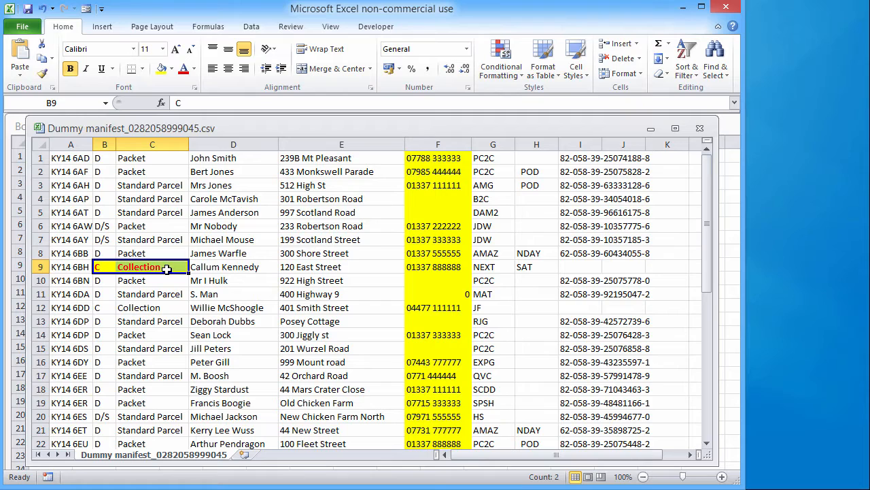
{"action": "left_click", "coordinate": [437, 143]}
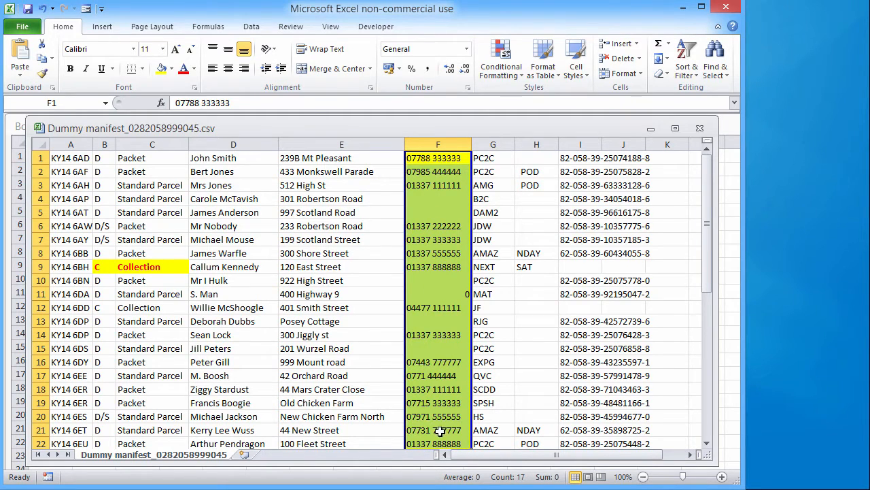
{"action": "left_click", "coordinate": [493, 212]}
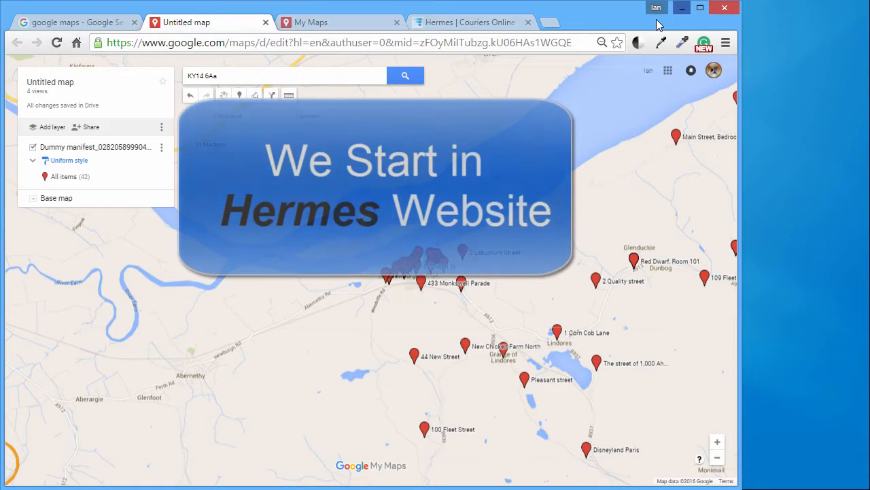
{"action": "left_click", "coordinate": [472, 21]}
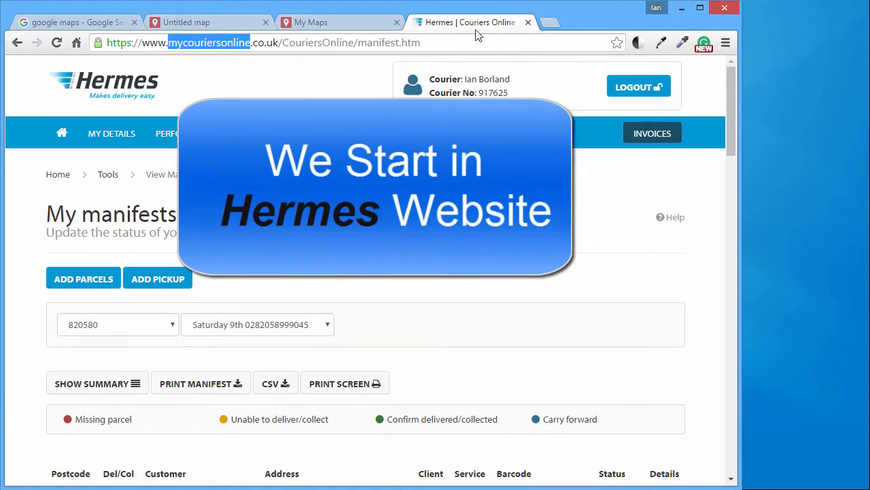
{"action": "mouse_move", "coordinate": [276, 383]}
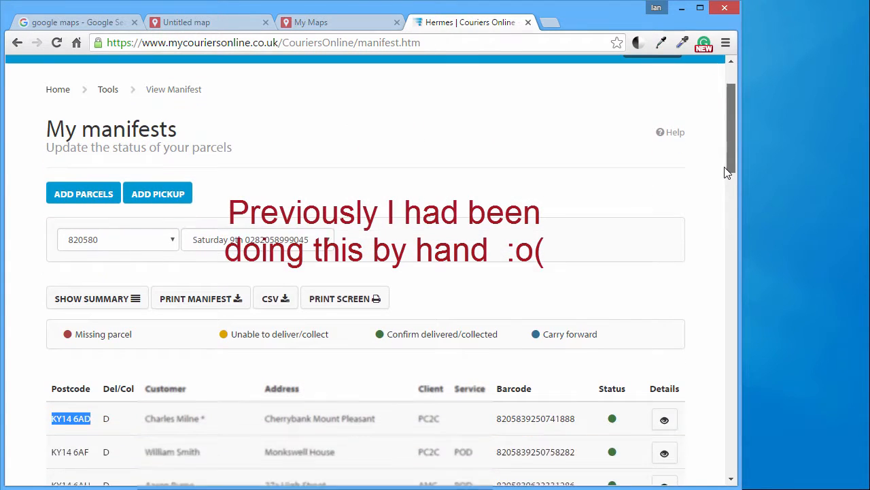
{"action": "scroll", "scroll_direction": "down", "scroll_amount": 3}
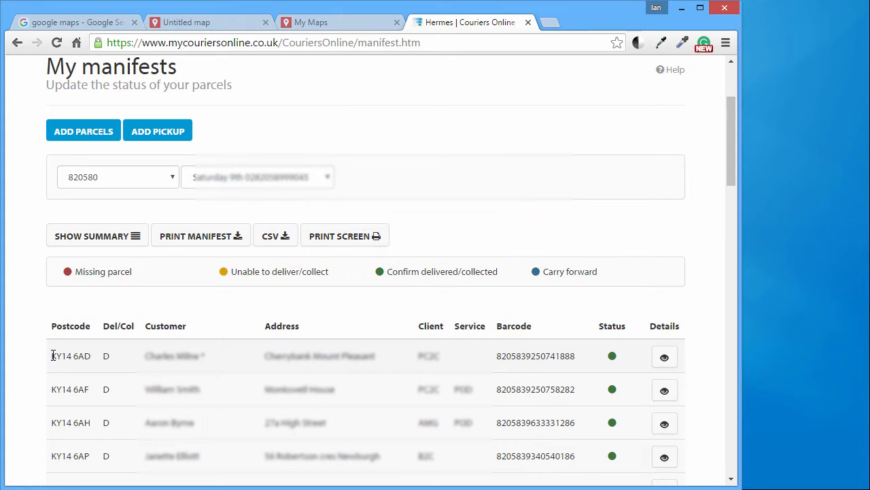
{"action": "double_click", "coordinate": [68, 356]}
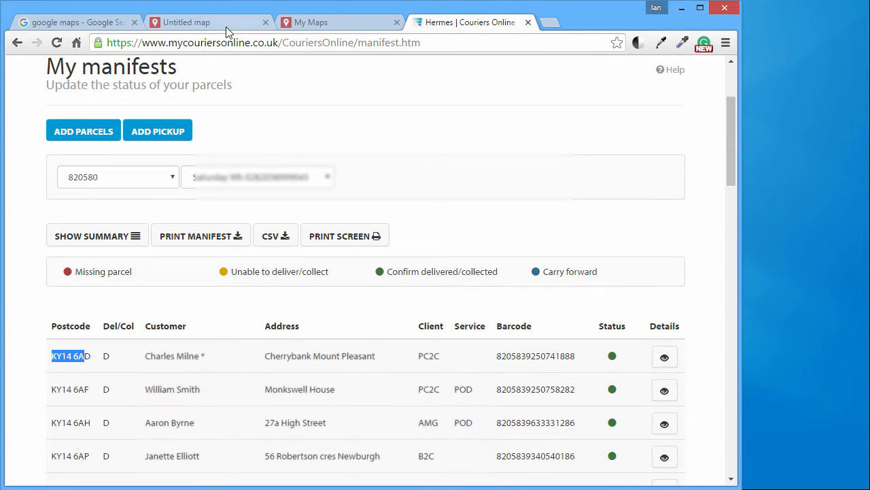
Search for postcode KY14 6AA, add it to the map and save the new pin.
{"action": "left_click", "coordinate": [207, 22]}
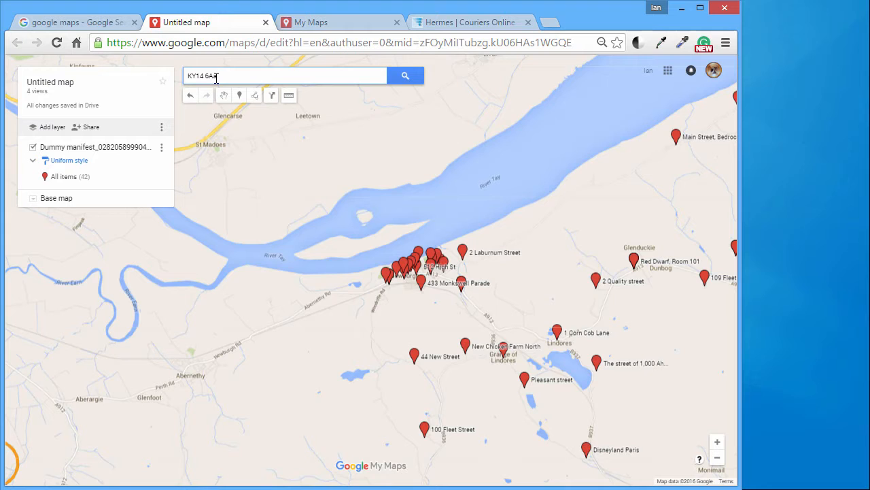
{"action": "left_click", "coordinate": [405, 75]}
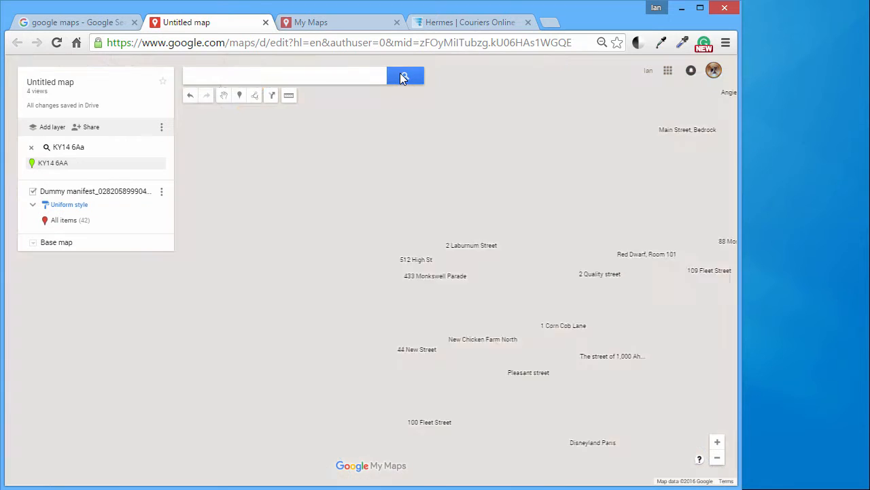
{"action": "left_click", "coordinate": [405, 75]}
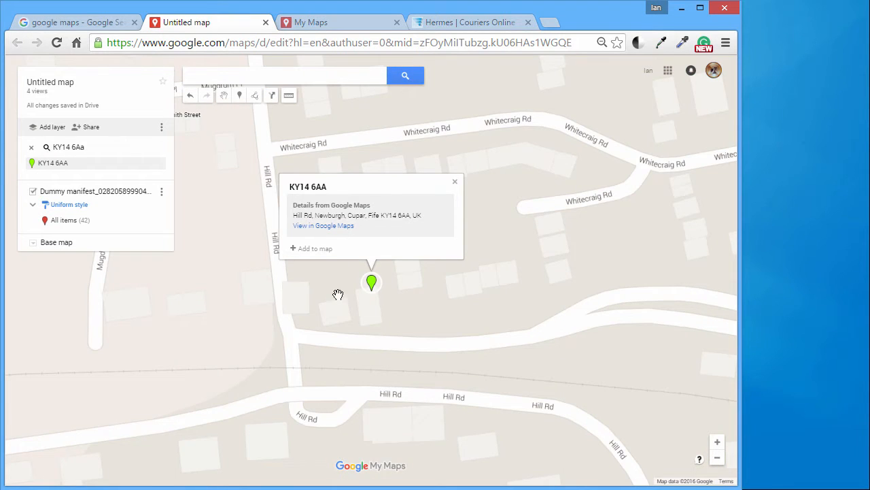
{"action": "mouse_move", "coordinate": [323, 248]}
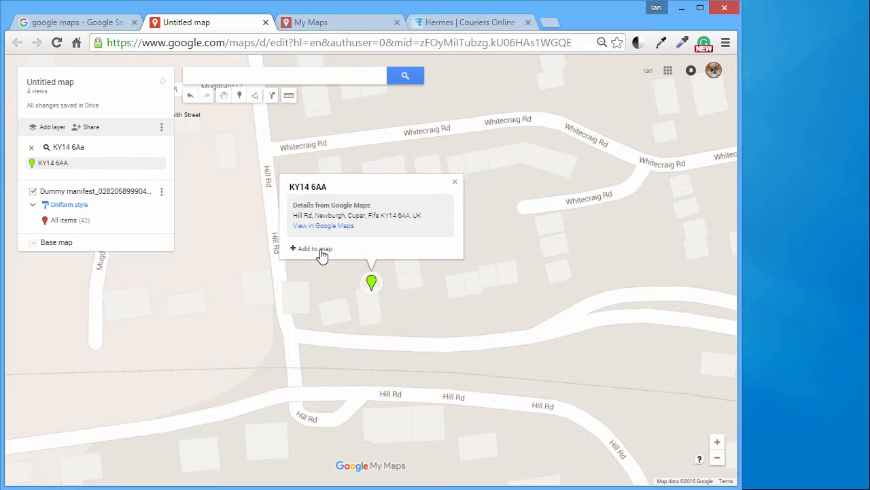
{"action": "left_click", "coordinate": [311, 248]}
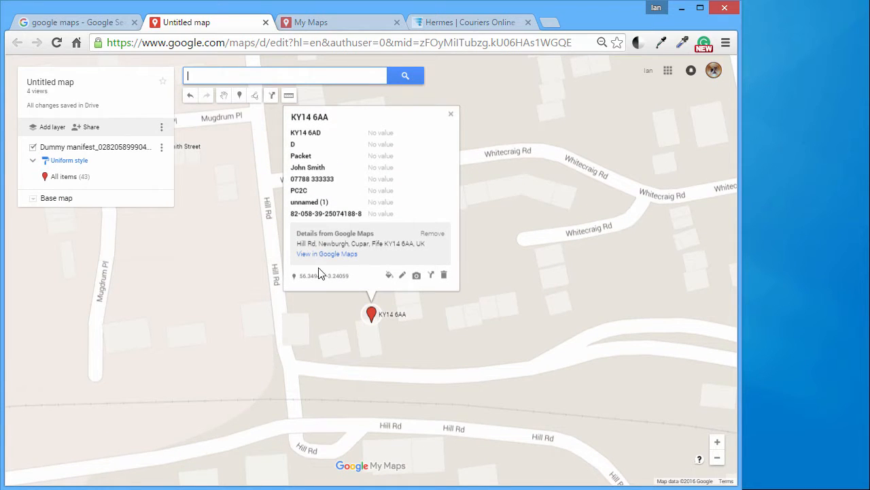
{"action": "left_click", "coordinate": [402, 274]}
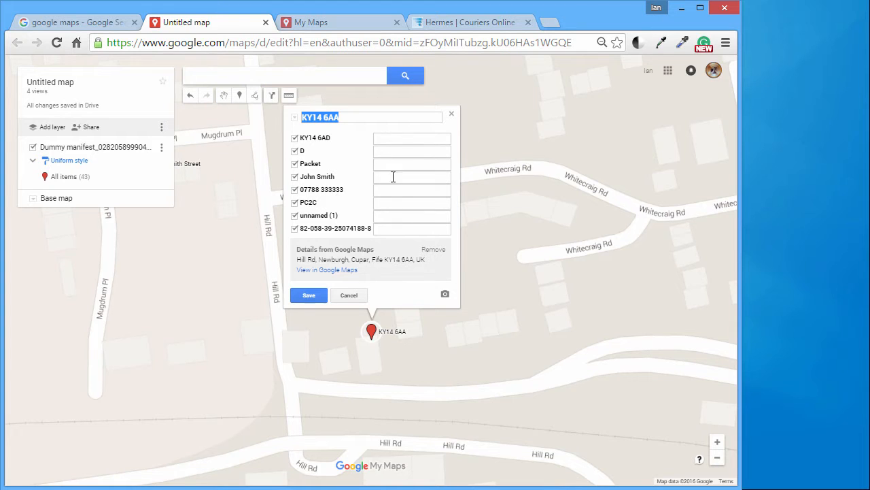
{"action": "left_click", "coordinate": [308, 296]}
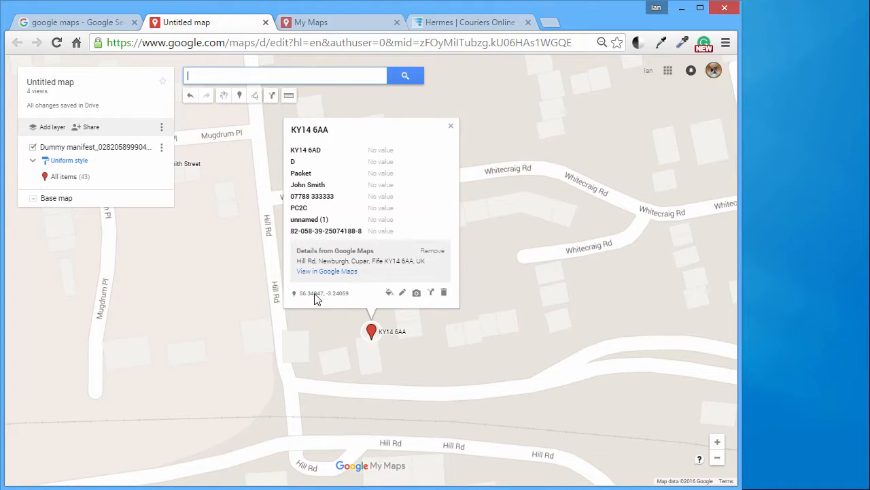
{"action": "mouse_move", "coordinate": [373, 334]}
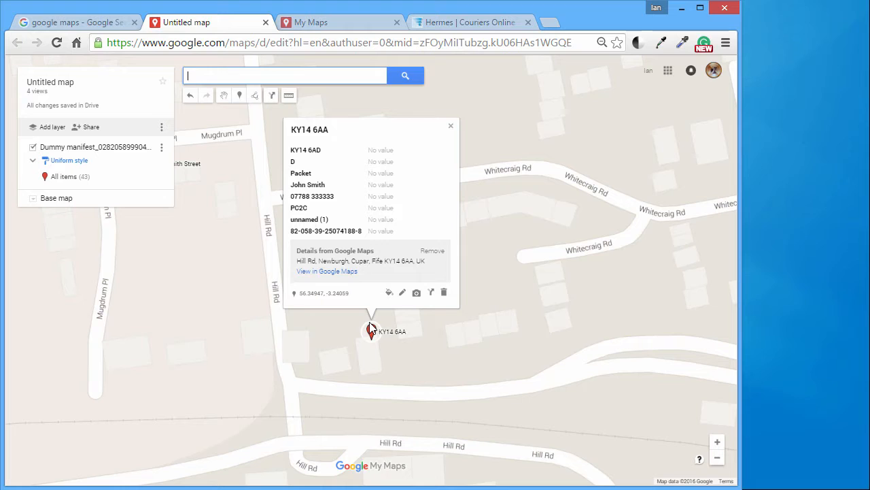
{"action": "mouse_move", "coordinate": [456, 128]}
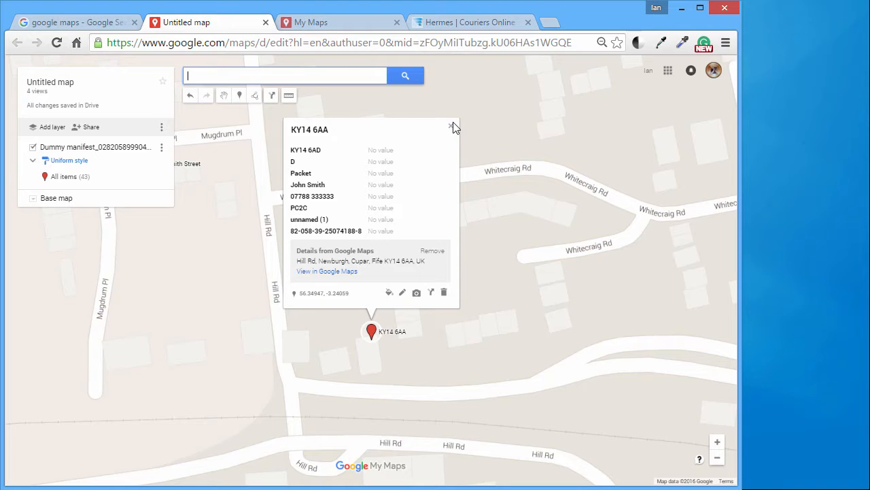
Close the pin popup and delete the Dummy manifest layer, confirming the deletion.
{"action": "left_click", "coordinate": [453, 127]}
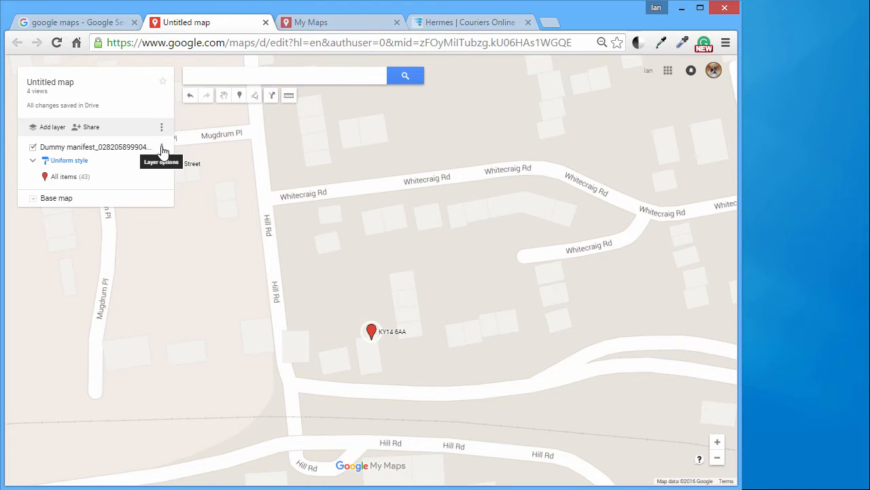
{"action": "left_click", "coordinate": [162, 146]}
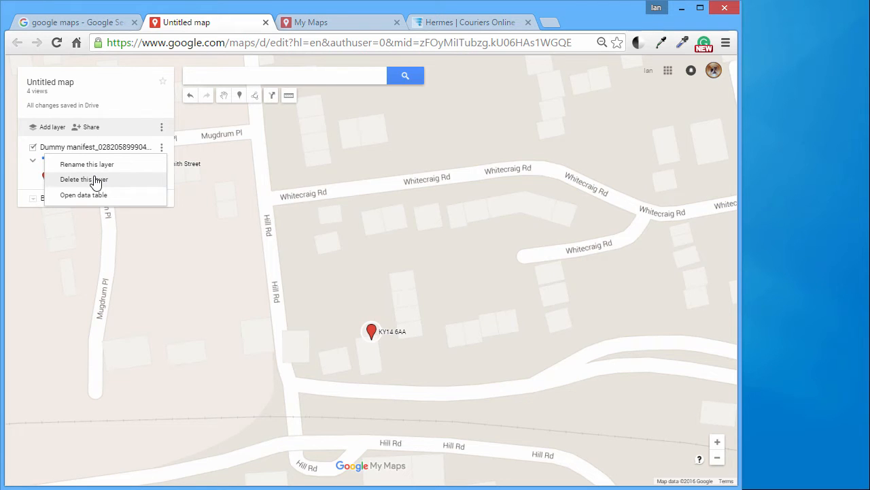
{"action": "left_click", "coordinate": [84, 179]}
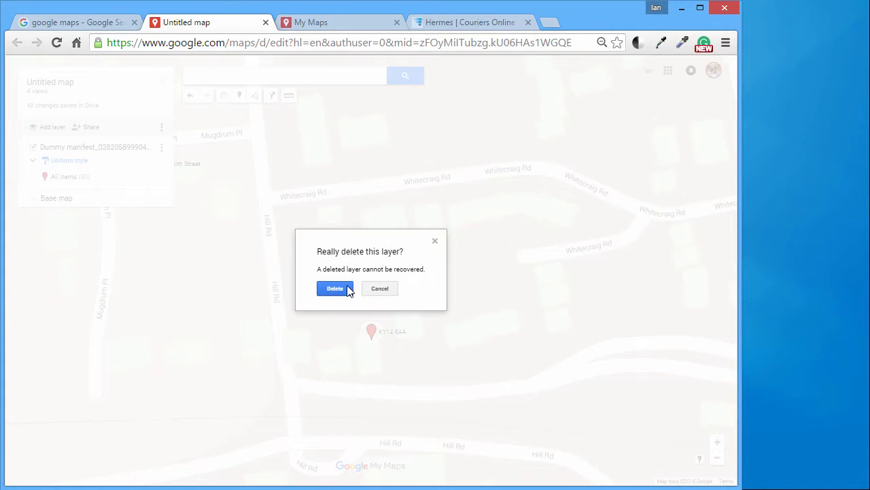
{"action": "left_click", "coordinate": [334, 288]}
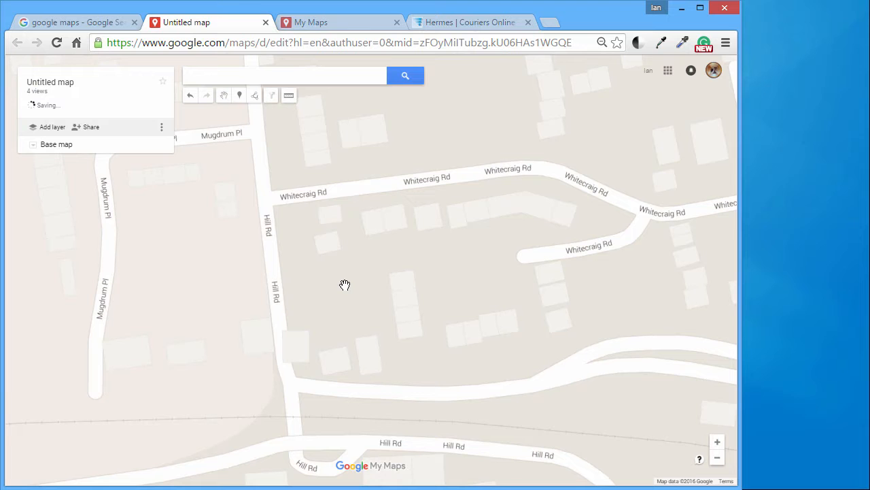
{"action": "mouse_move", "coordinate": [92, 144]}
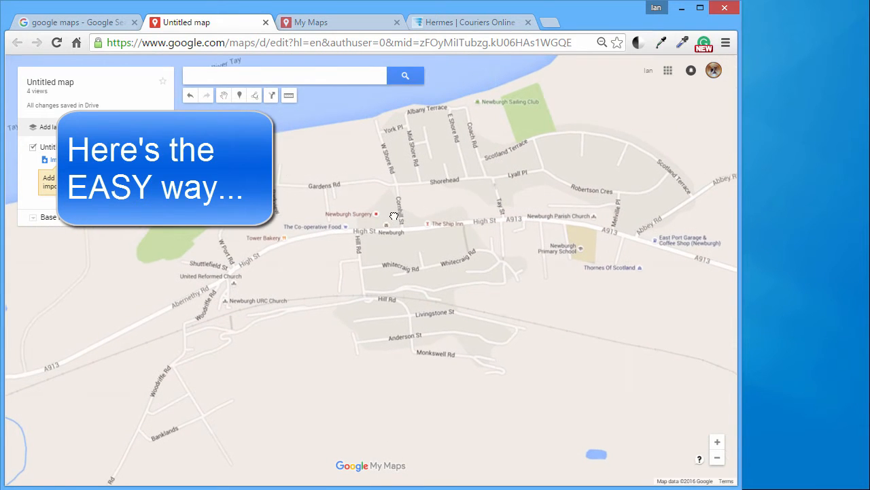
Download the Hermes Saturday manifest as CSV and select the file on the desktop.
{"action": "left_click", "coordinate": [472, 22]}
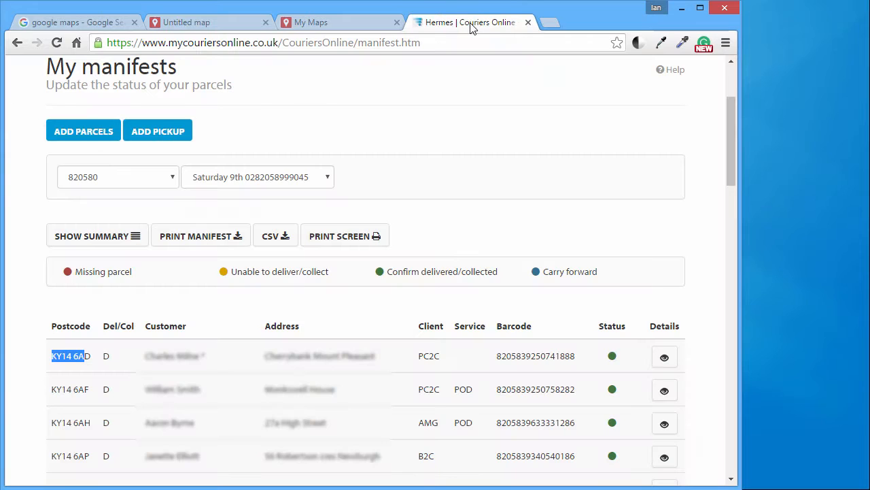
{"action": "mouse_move", "coordinate": [405, 227]}
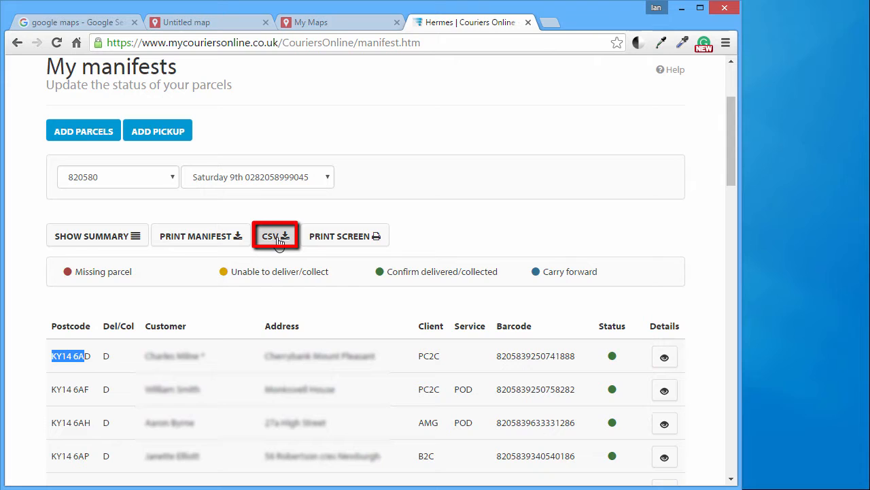
{"action": "left_click", "coordinate": [276, 235]}
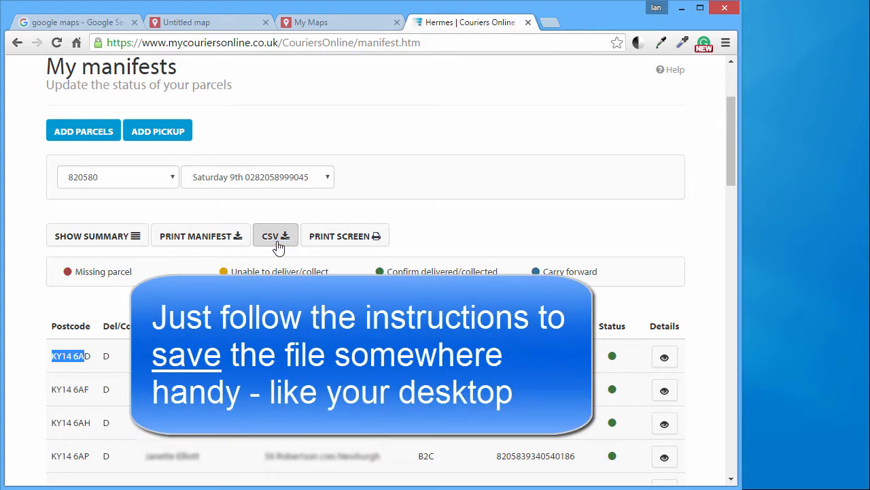
{"action": "mouse_move", "coordinate": [286, 246]}
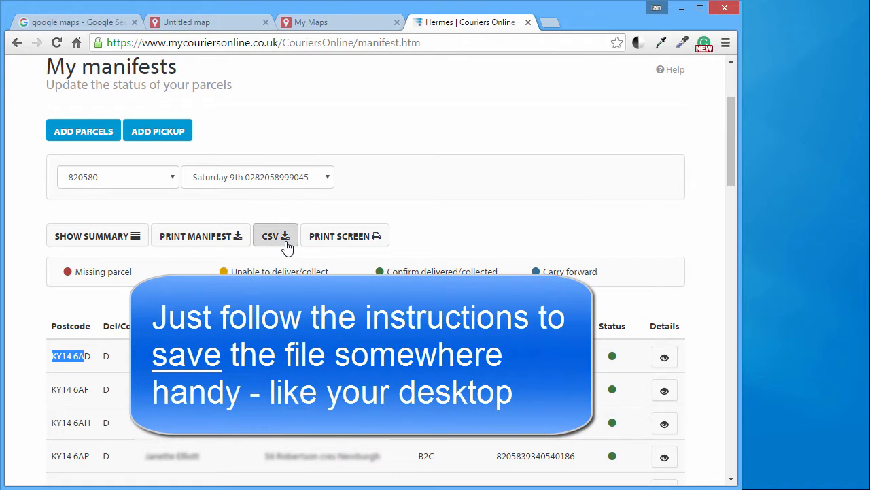
{"action": "mouse_move", "coordinate": [281, 243]}
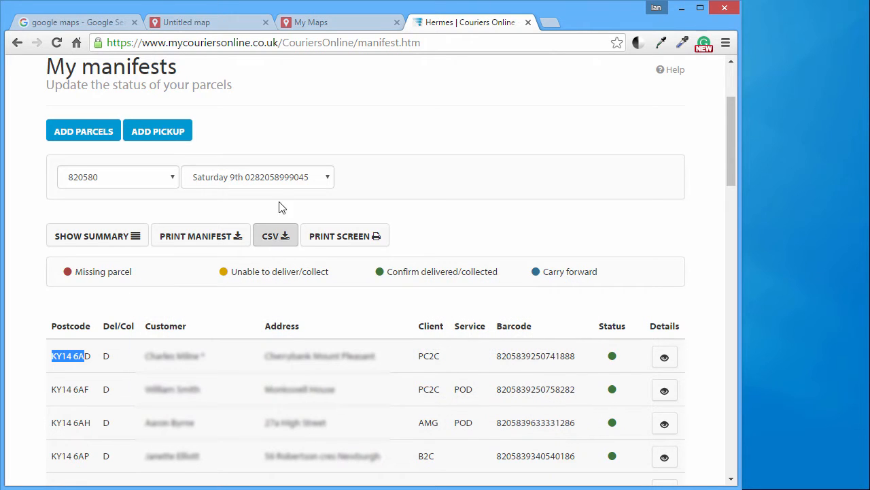
{"action": "mouse_move", "coordinate": [226, 29]}
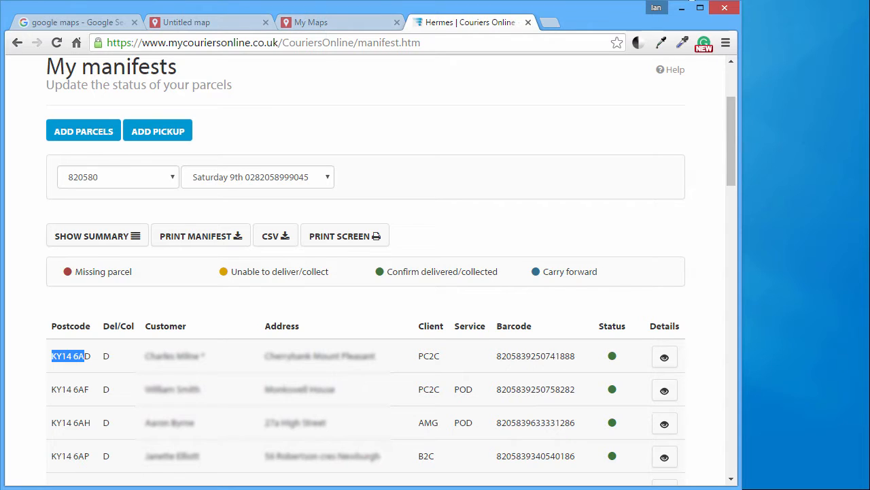
{"action": "left_click", "coordinate": [271, 235]}
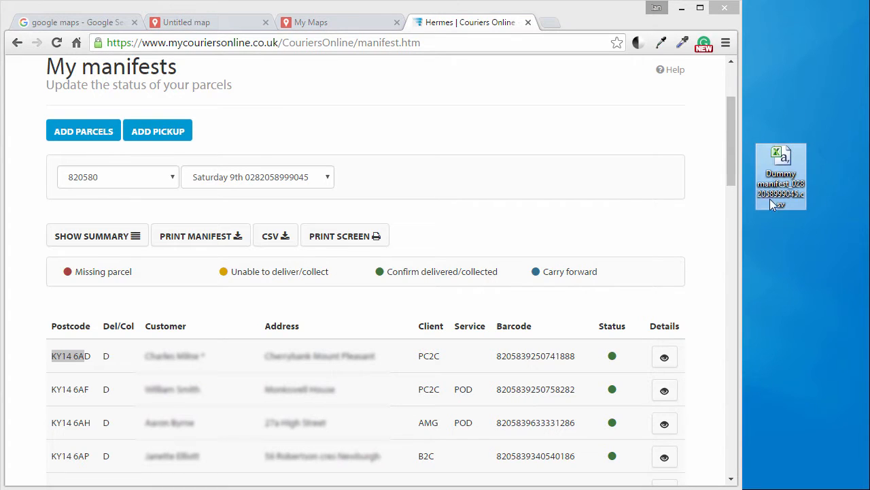
{"action": "mouse_move", "coordinate": [703, 338]}
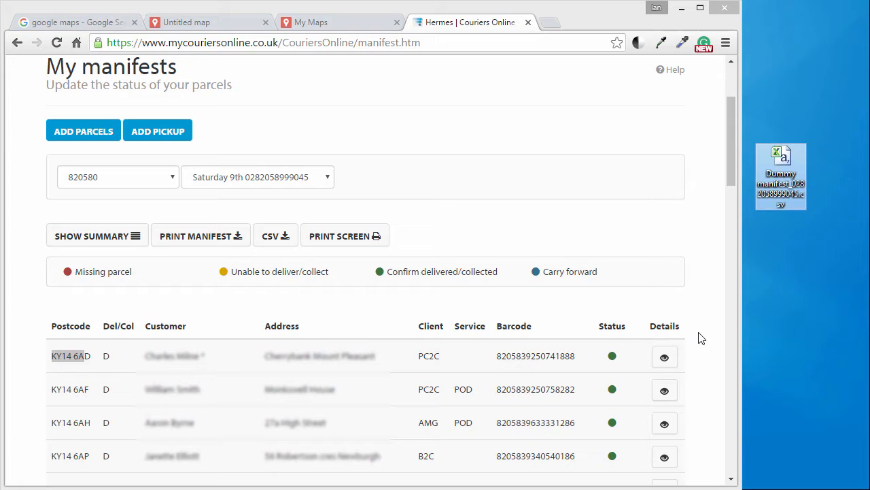
{"action": "mouse_move", "coordinate": [699, 312]}
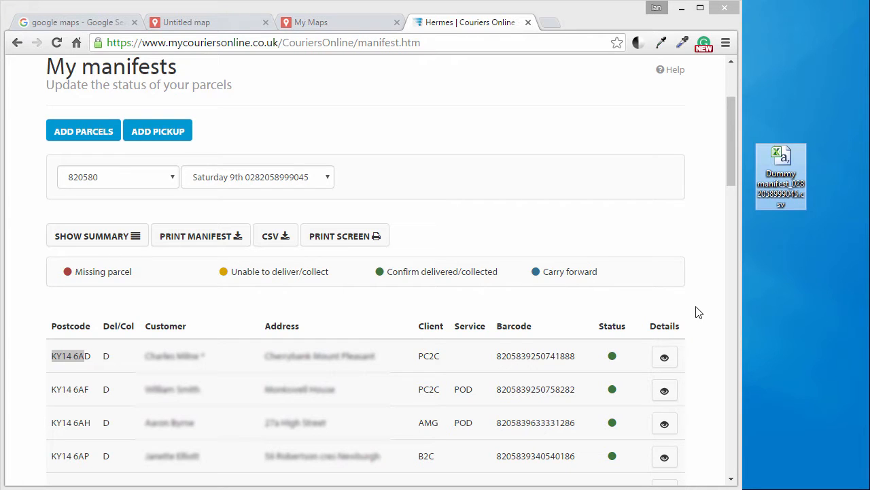
{"action": "mouse_move", "coordinate": [197, 23]}
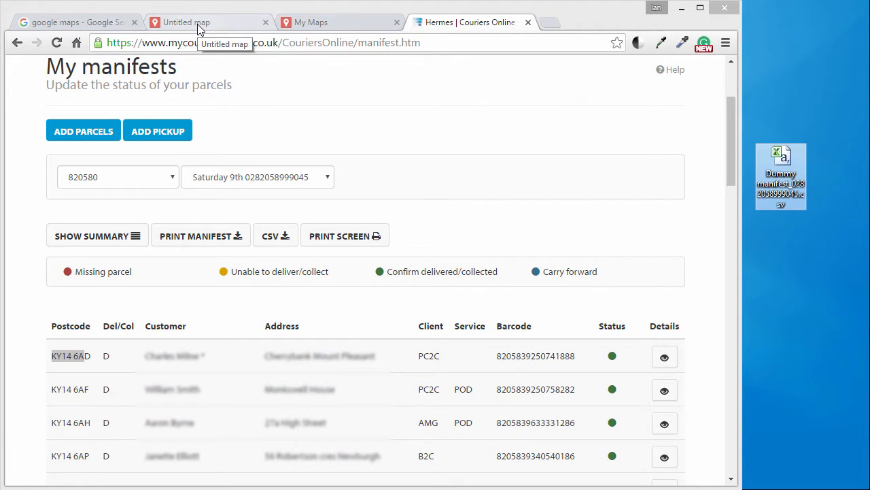
Go back to the Google search results and open the My Maps welcome page.
{"action": "left_click", "coordinate": [75, 22]}
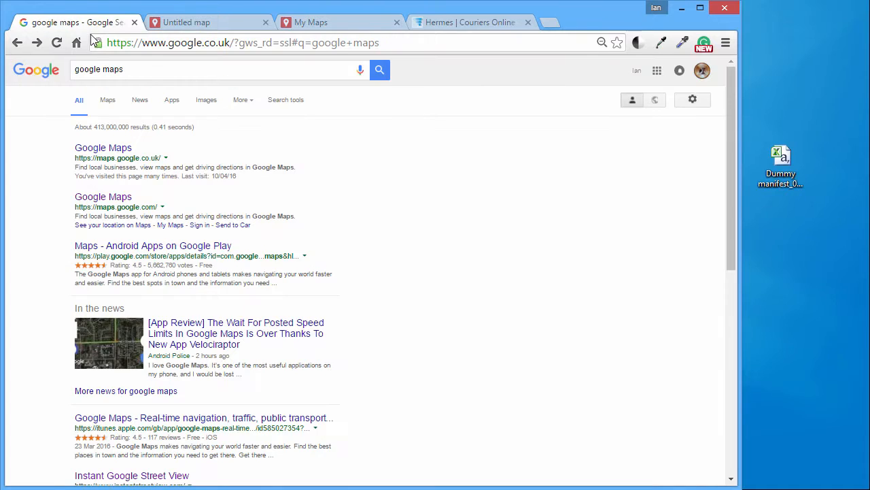
{"action": "mouse_move", "coordinate": [50, 86]}
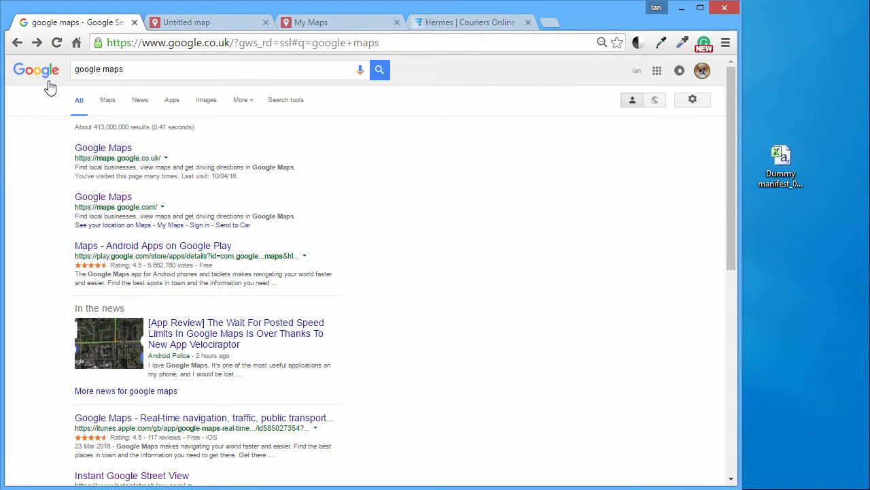
{"action": "mouse_move", "coordinate": [103, 147]}
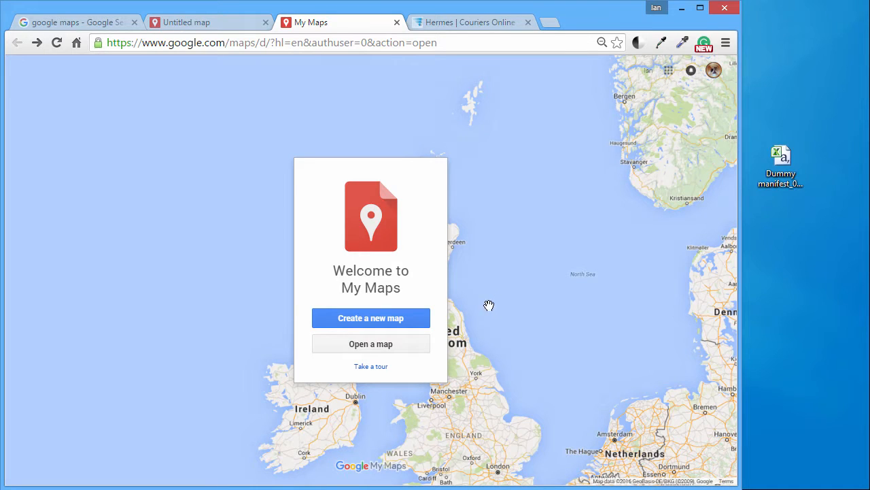
{"action": "left_click", "coordinate": [371, 318]}
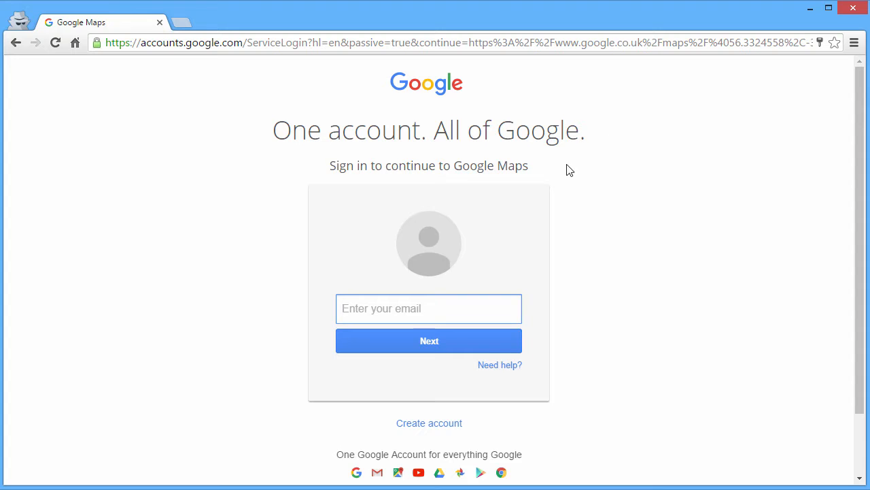
{"action": "mouse_move", "coordinate": [402, 452]}
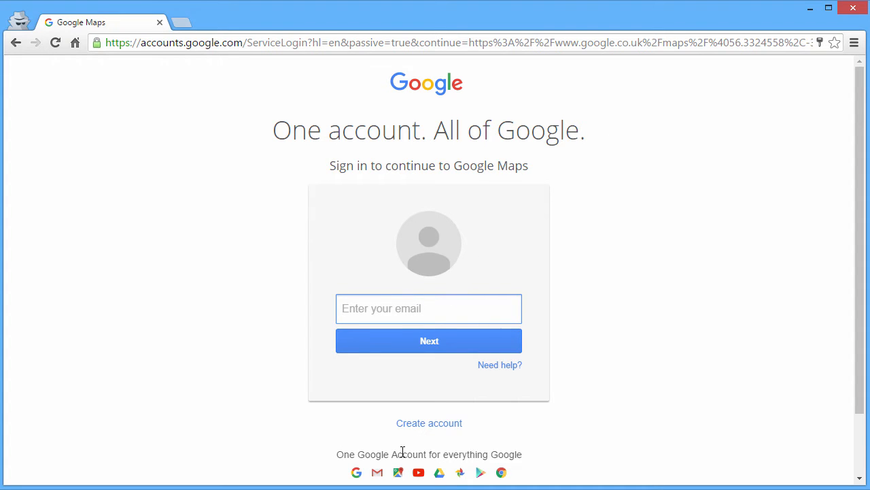
{"action": "mouse_move", "coordinate": [429, 422]}
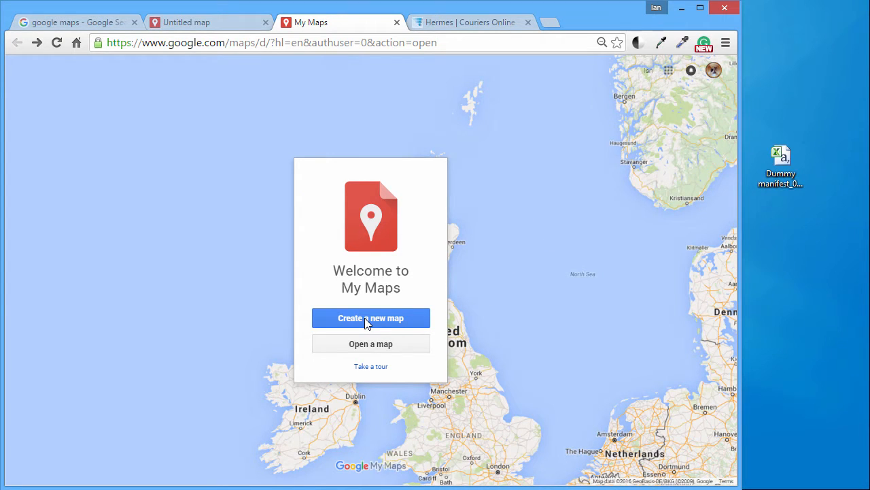
Create a new map from the Welcome to My Maps dialog.
{"action": "left_click", "coordinate": [370, 318]}
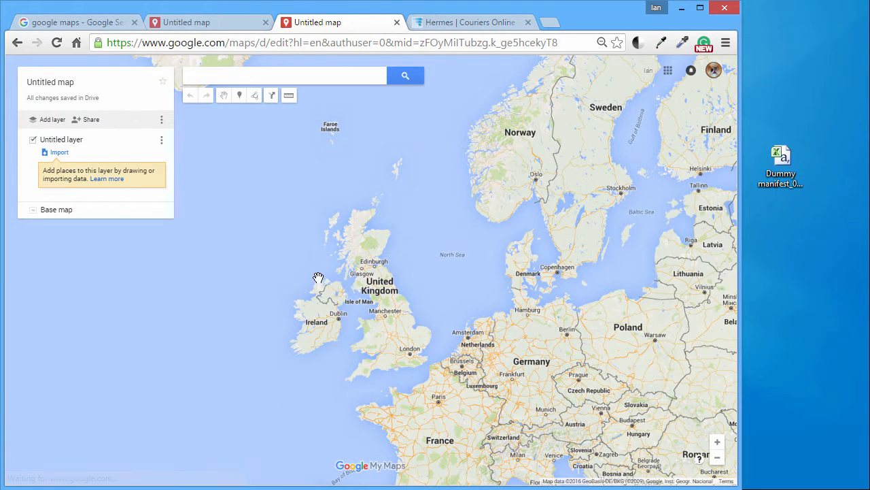
{"action": "mouse_move", "coordinate": [74, 152]}
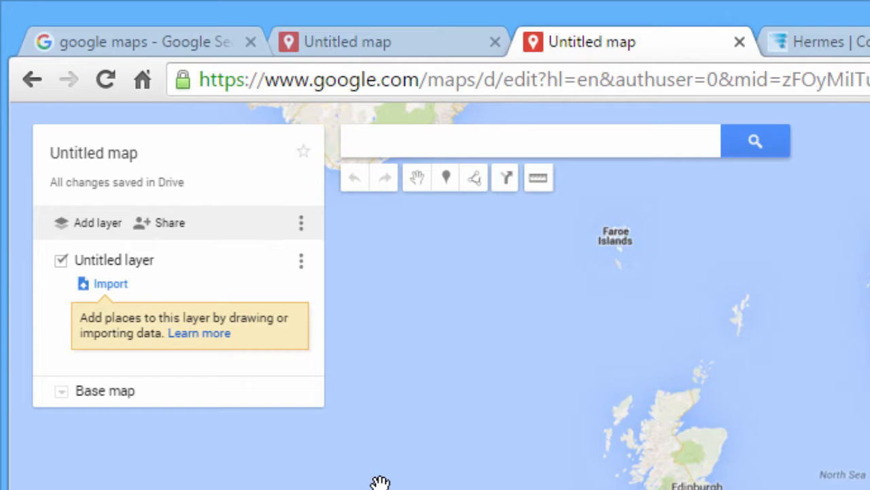
{"action": "mouse_move", "coordinate": [309, 277]}
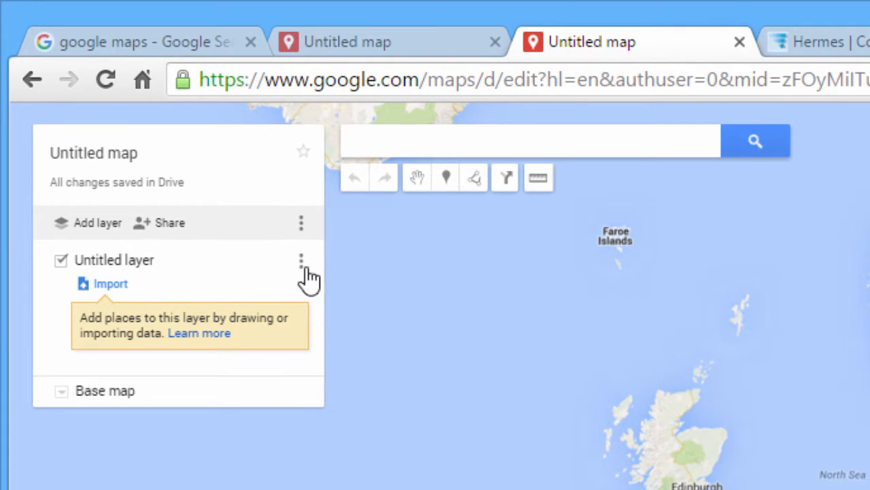
{"action": "mouse_move", "coordinate": [110, 283]}
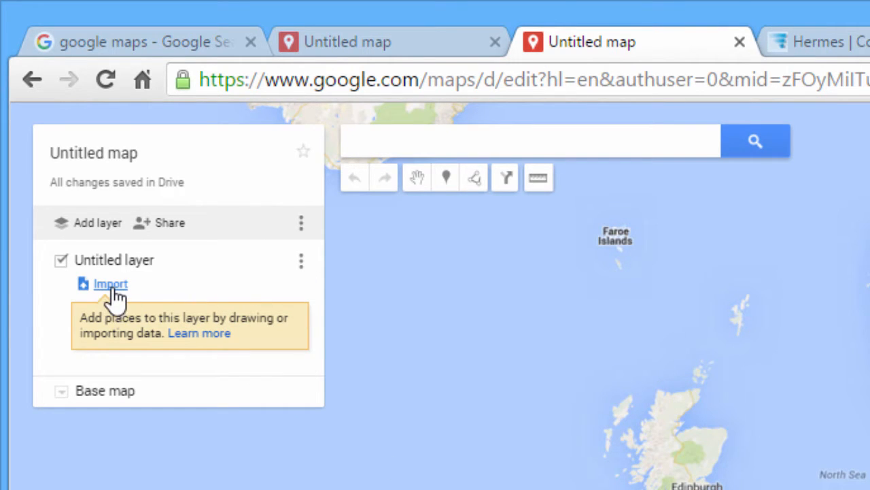
{"action": "mouse_move", "coordinate": [110, 284]}
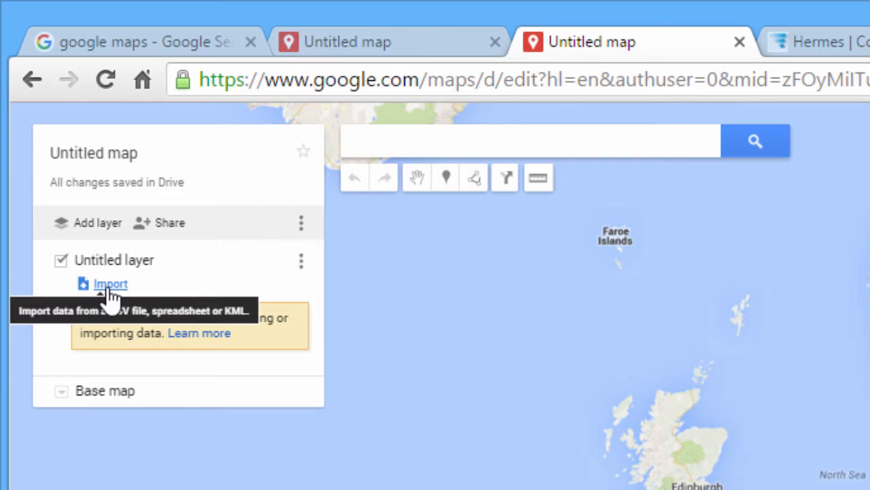
{"action": "mouse_move", "coordinate": [116, 286]}
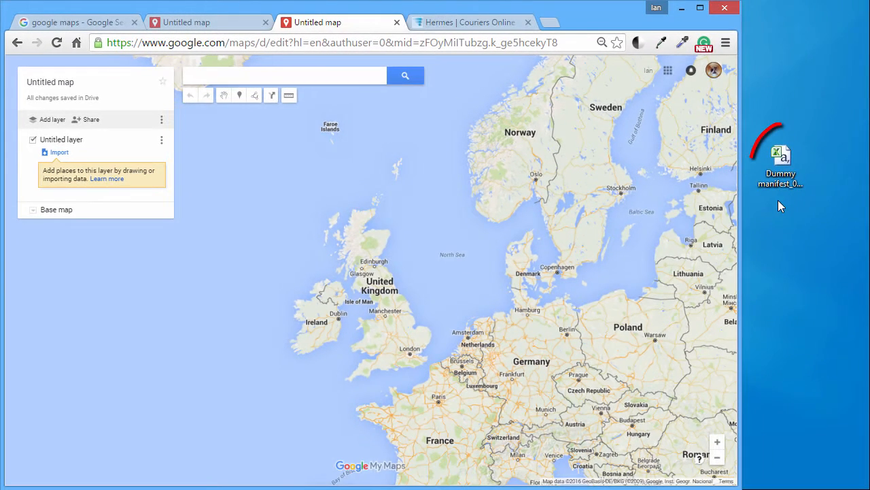
{"action": "mouse_move", "coordinate": [60, 151]}
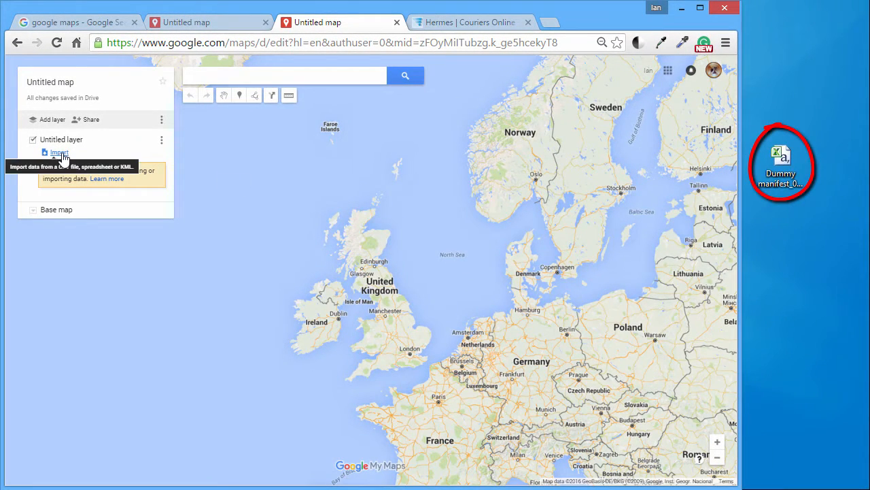
Upload the desktop manifest CSV and use the KY14 6AD postcode column for placemarks.
{"action": "left_click", "coordinate": [59, 151]}
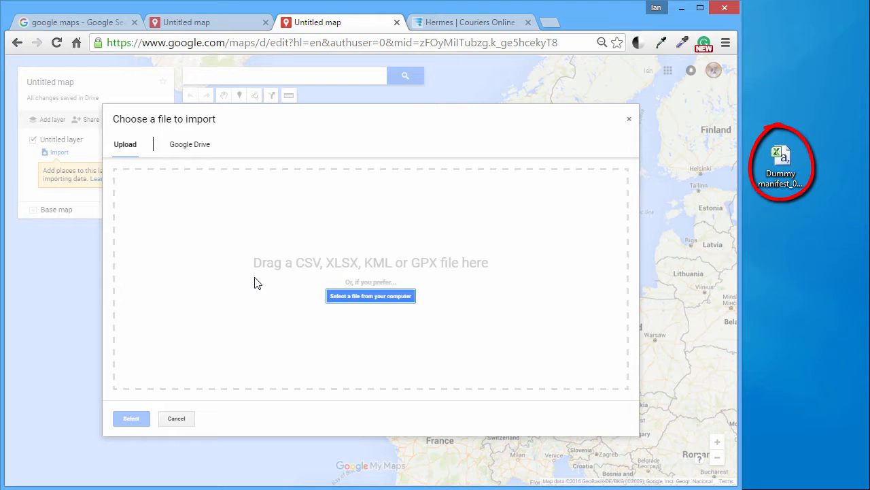
{"action": "mouse_move", "coordinate": [370, 296]}
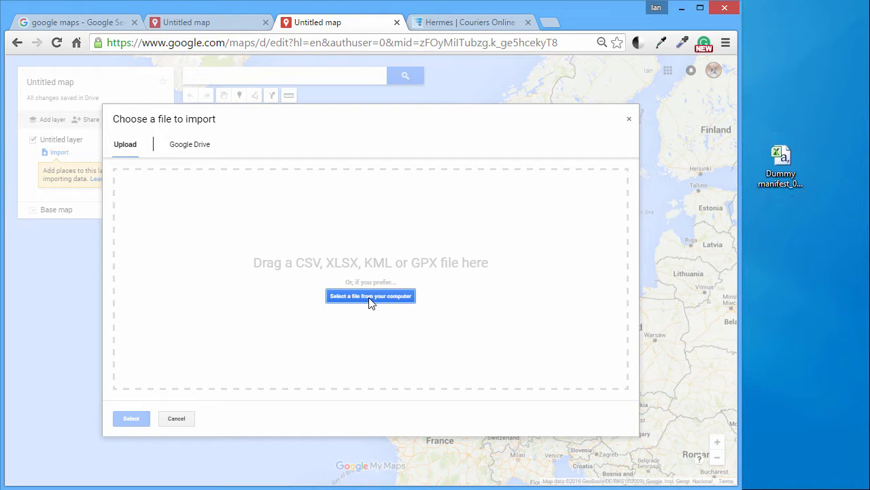
{"action": "mouse_move", "coordinate": [333, 277]}
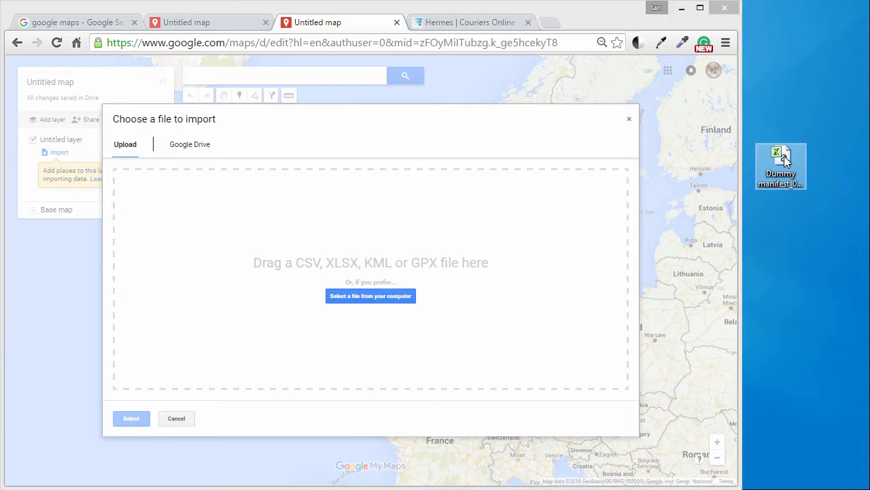
{"action": "left_click_drag", "start_coordinate": [780, 166], "coordinate": [371, 232]}
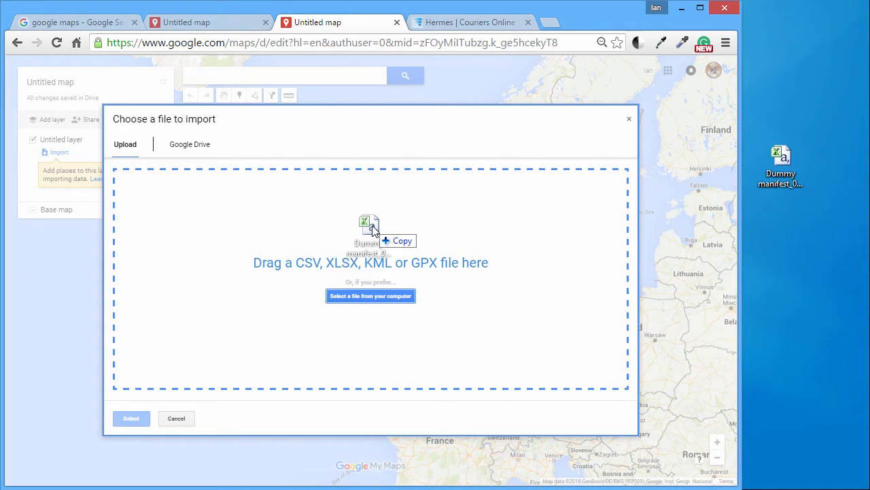
{"action": "left_click_drag", "start_coordinate": [781, 163], "coordinate": [371, 235]}
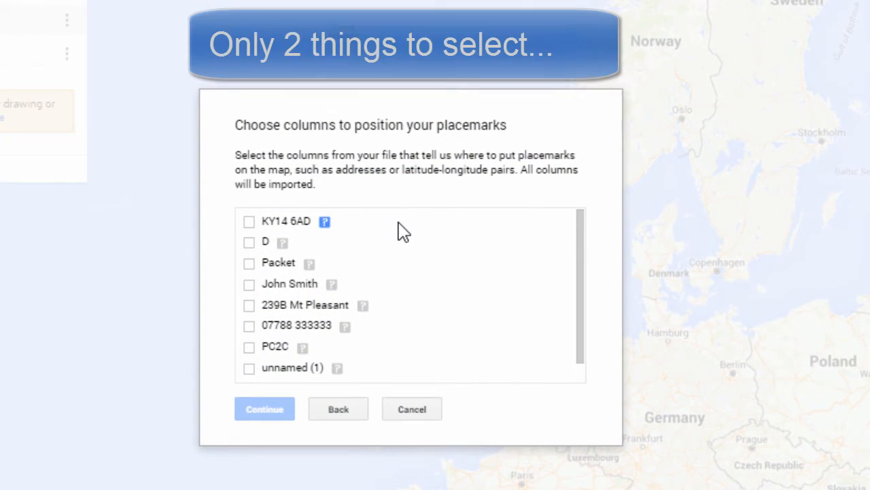
{"action": "mouse_move", "coordinate": [425, 214]}
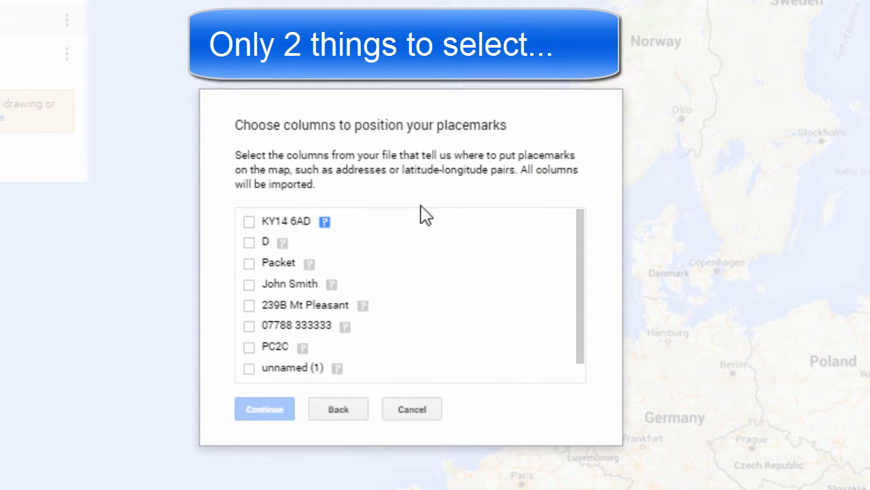
{"action": "mouse_move", "coordinate": [449, 122]}
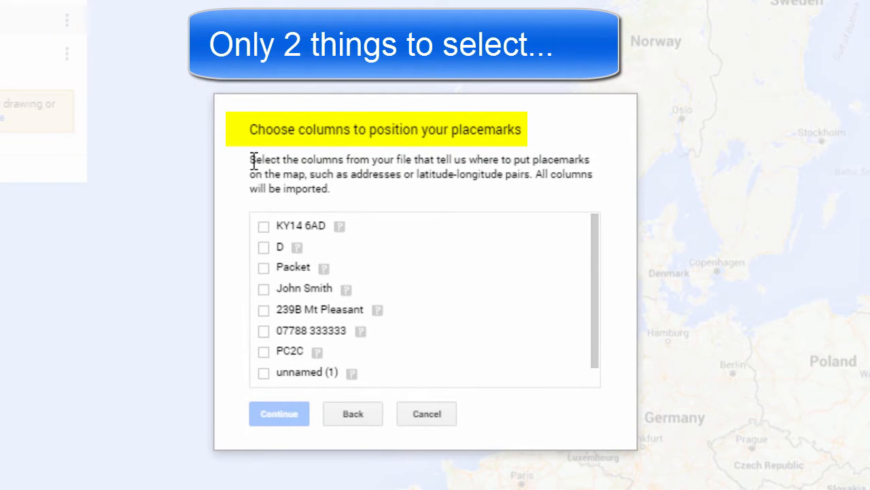
{"action": "left_click_drag", "start_coordinate": [249, 159], "coordinate": [431, 159]}
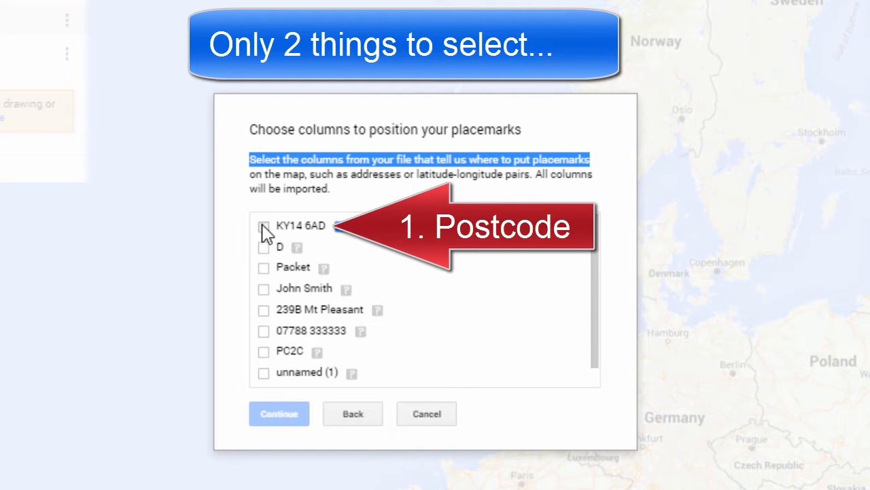
{"action": "left_click", "coordinate": [264, 226]}
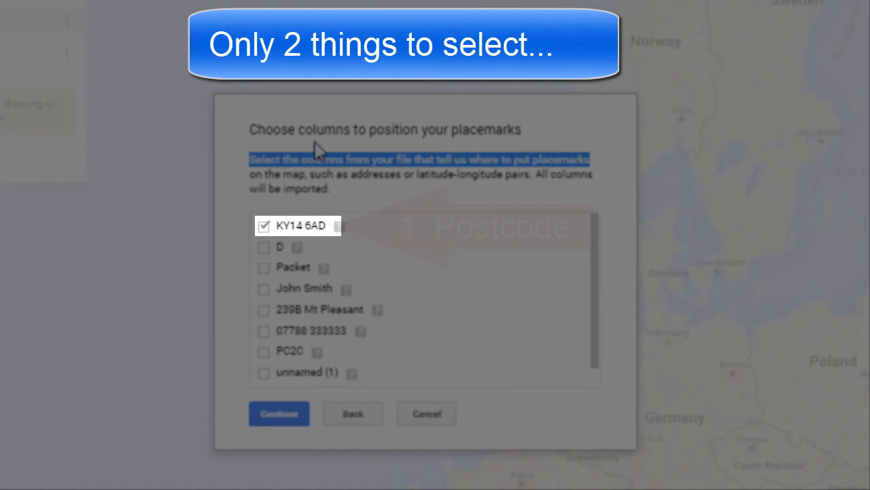
{"action": "mouse_move", "coordinate": [502, 144]}
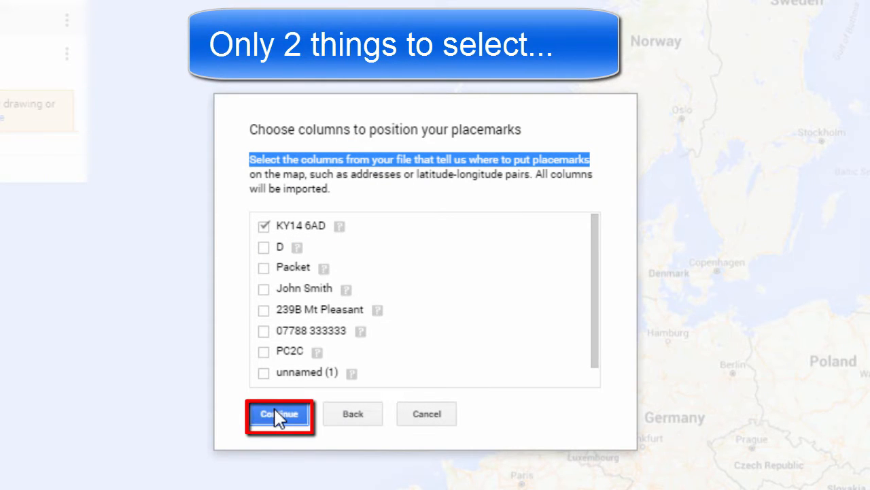
{"action": "left_click", "coordinate": [278, 413]}
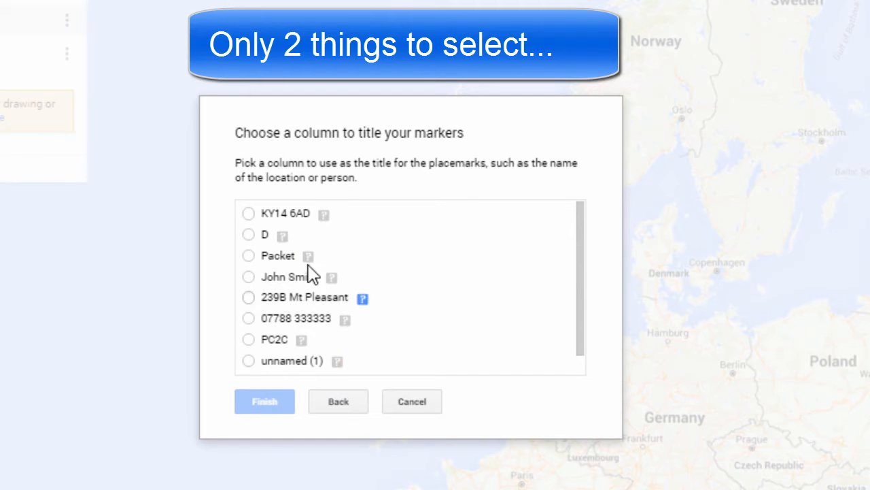
{"action": "mouse_move", "coordinate": [366, 138]}
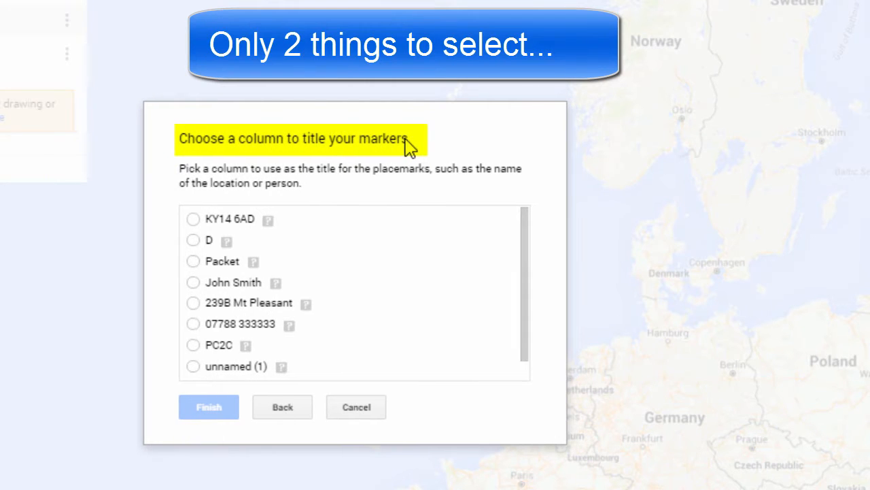
{"action": "mouse_move", "coordinate": [257, 164]}
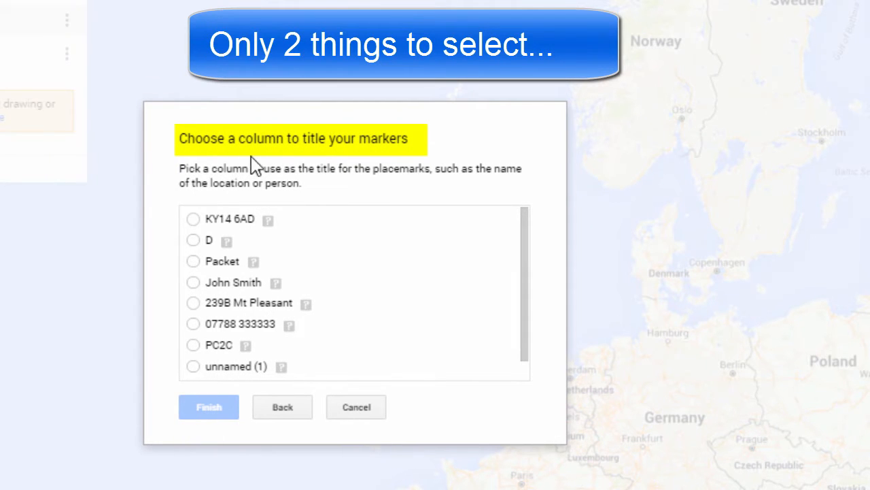
{"action": "mouse_move", "coordinate": [352, 168]}
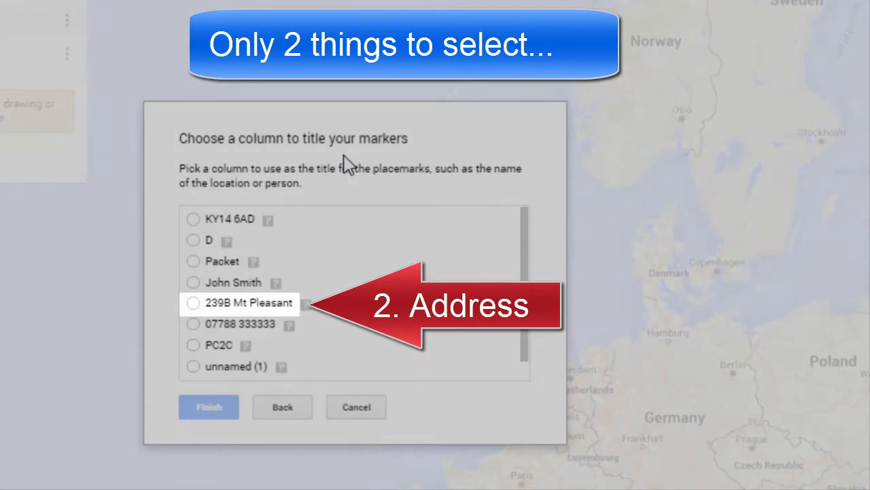
{"action": "left_click", "coordinate": [193, 303]}
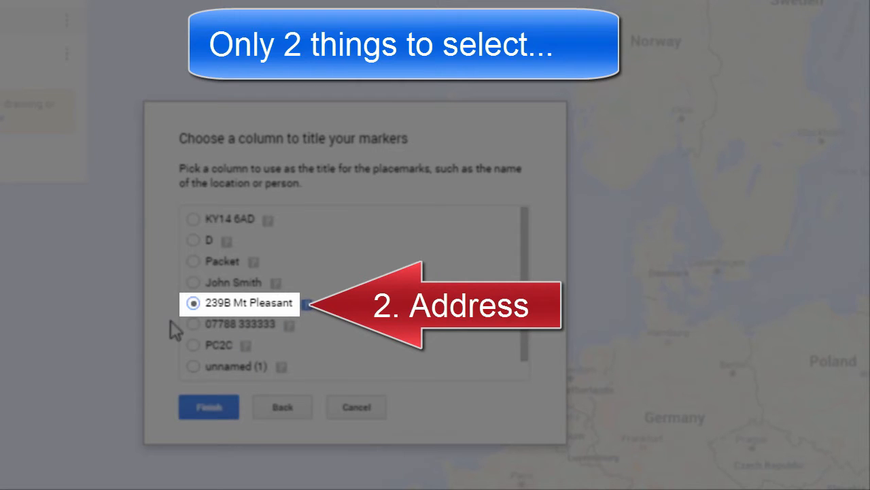
{"action": "mouse_move", "coordinate": [224, 239]}
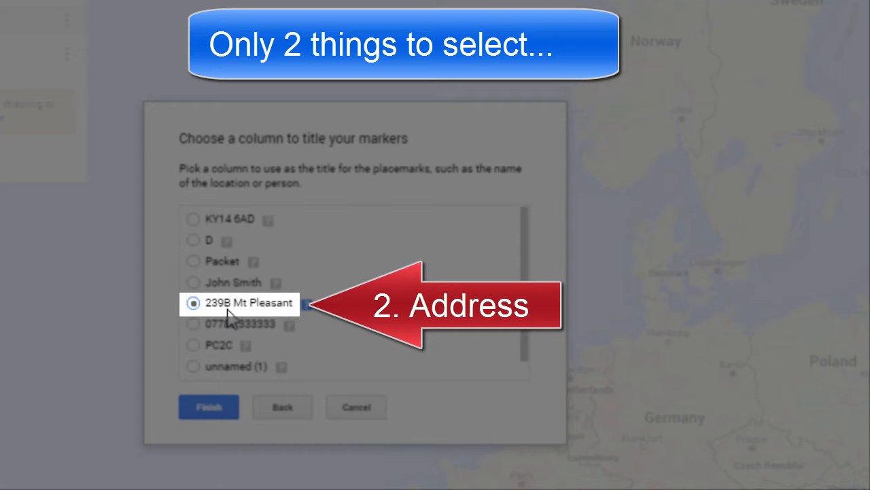
{"action": "mouse_move", "coordinate": [231, 323]}
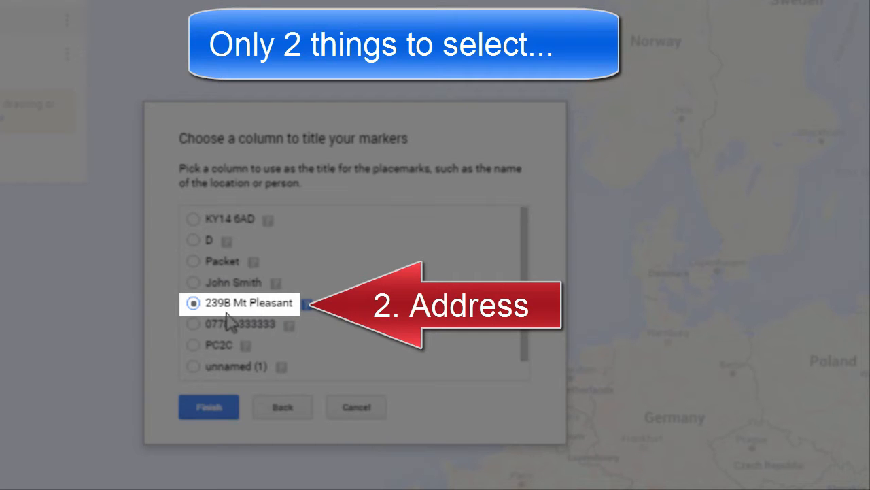
{"action": "mouse_move", "coordinate": [272, 323]}
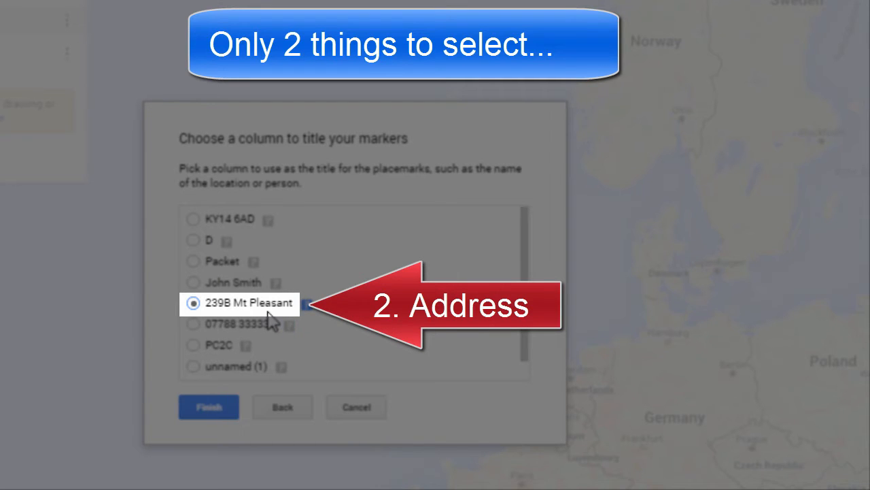
{"action": "mouse_move", "coordinate": [209, 407]}
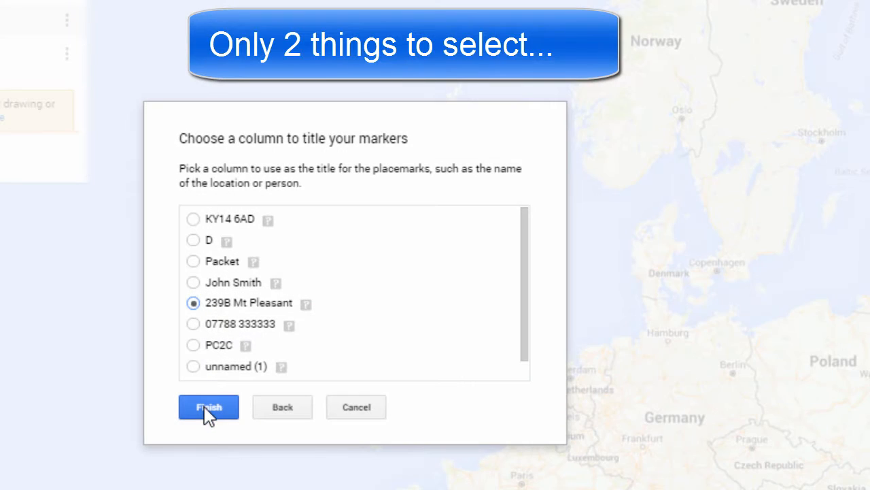
{"action": "left_click", "coordinate": [208, 406]}
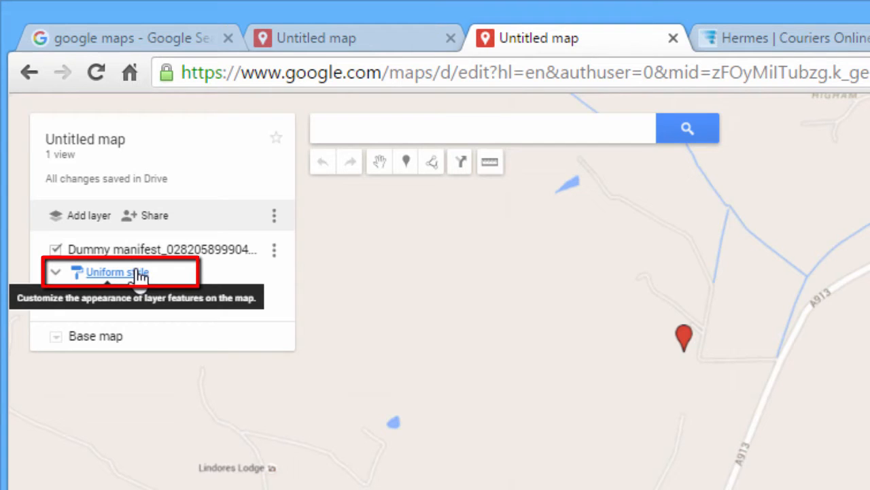
Open the Dummy manifest layer's styling options to choose address labels.
{"action": "left_click", "coordinate": [115, 272]}
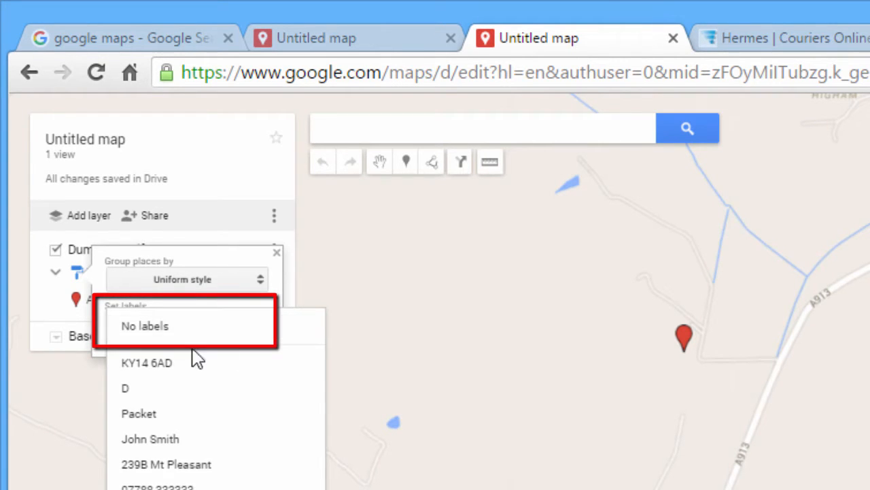
{"action": "mouse_move", "coordinate": [167, 465]}
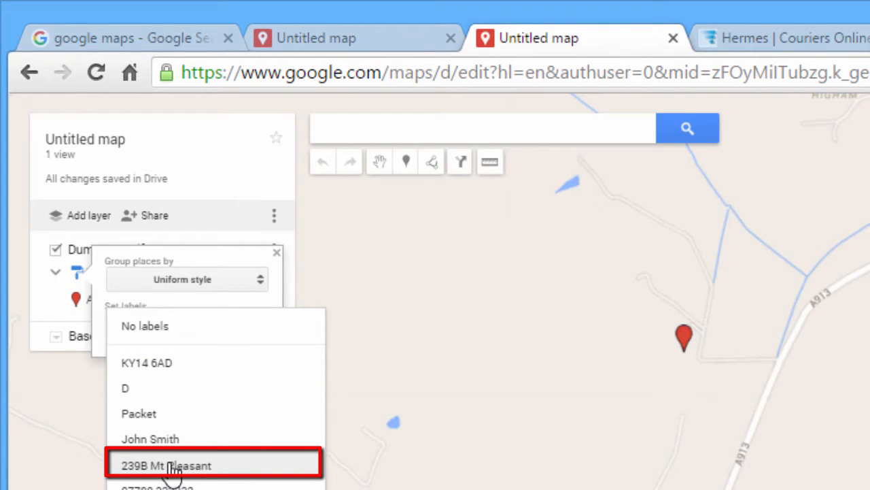
{"action": "mouse_move", "coordinate": [197, 472]}
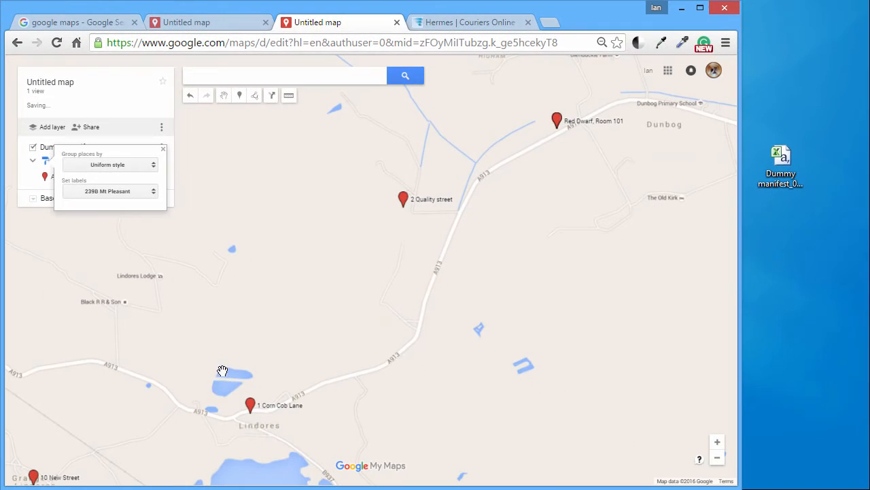
{"action": "mouse_move", "coordinate": [421, 217]}
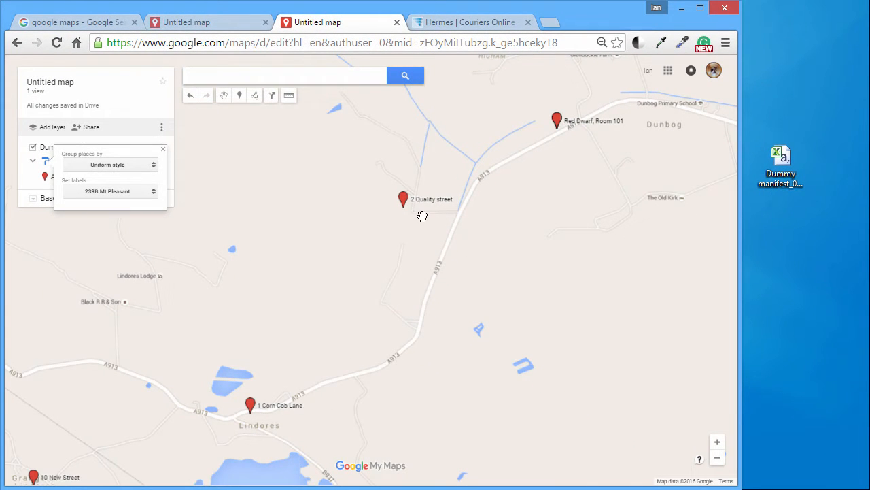
{"action": "mouse_move", "coordinate": [585, 133]}
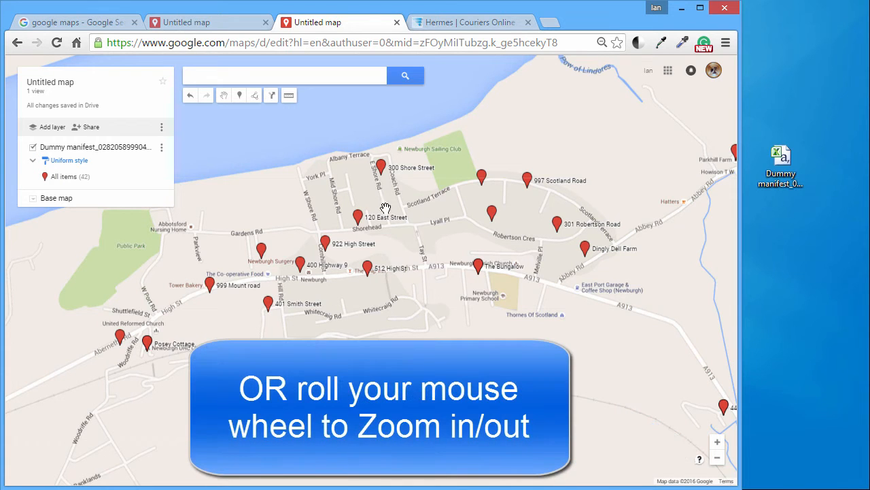
{"action": "mouse_move", "coordinate": [441, 317]}
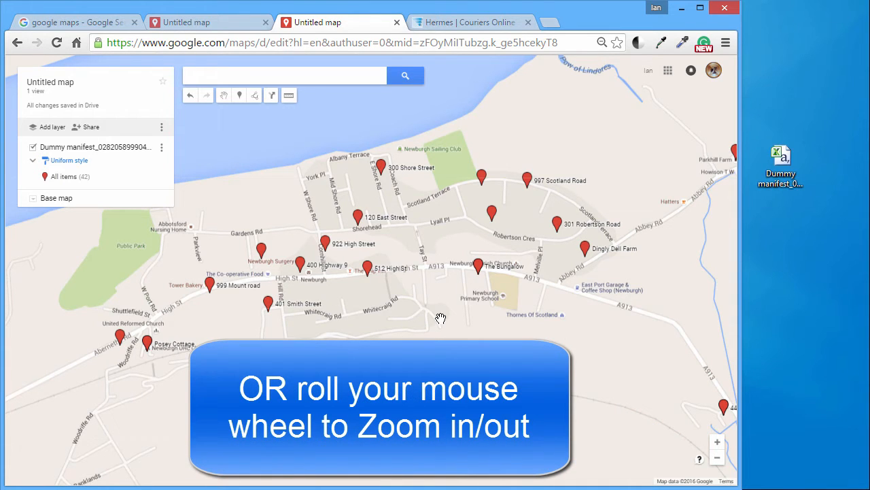
{"action": "mouse_move", "coordinate": [465, 320]}
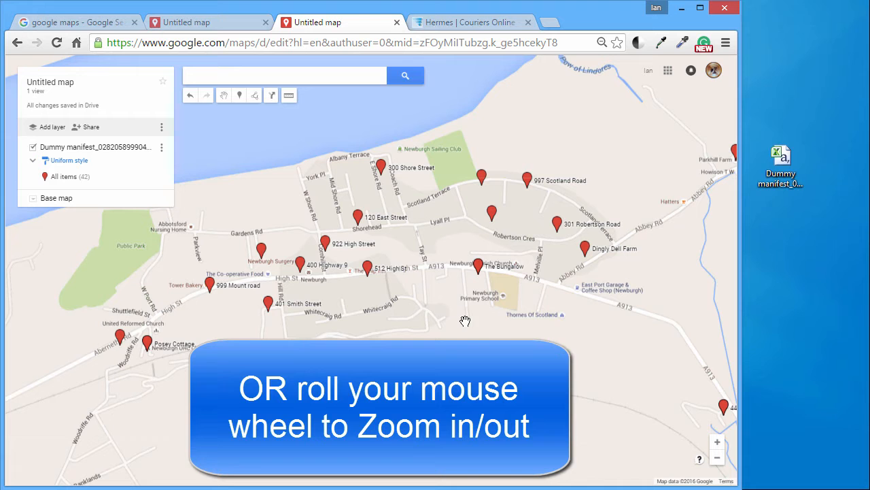
Zoom the labelled delivery map with the mouse wheel.
{"action": "scroll", "scroll_direction": "down", "scroll_amount": 3}
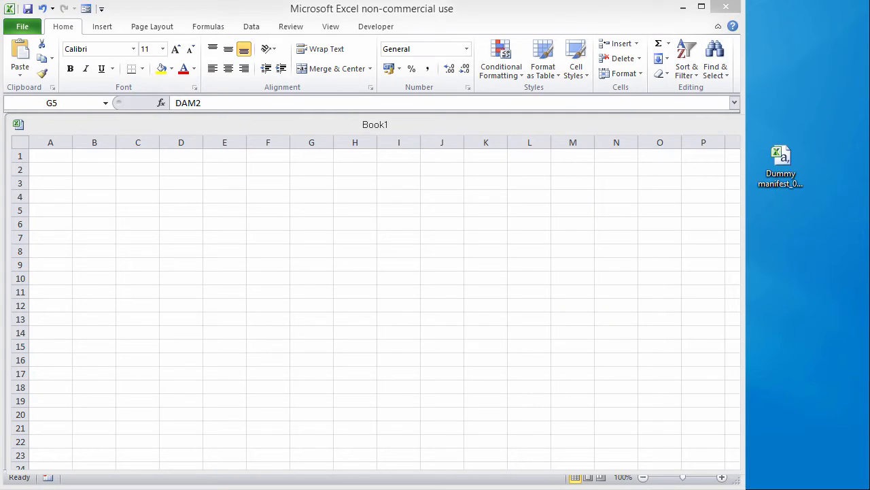
Reopen the manifest CSV, discarding earlier changes, and narrow column B to its short codes.
{"action": "left_click", "coordinate": [50, 155]}
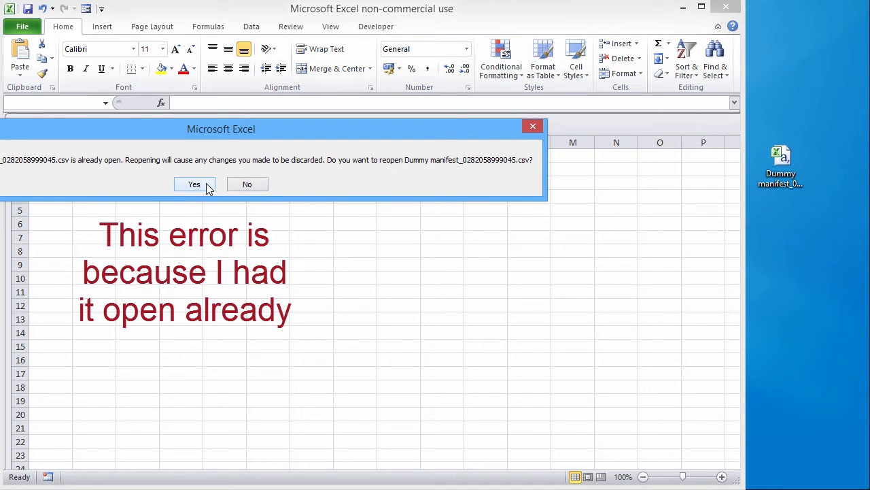
{"action": "left_click", "coordinate": [194, 183]}
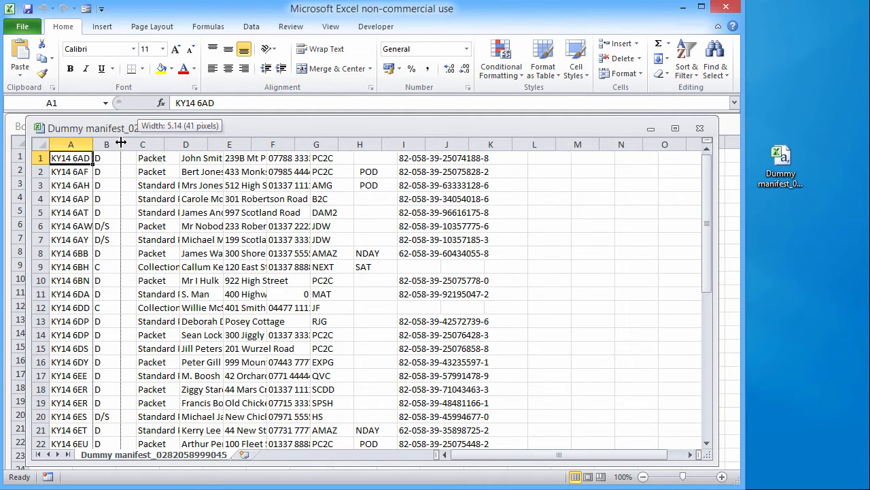
{"action": "left_click_drag", "start_coordinate": [122, 143], "coordinate": [111, 144]}
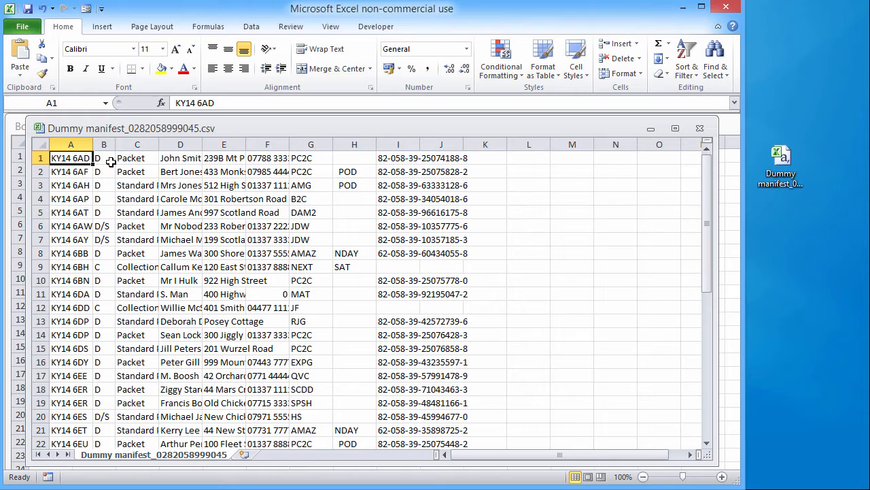
{"action": "mouse_move", "coordinate": [130, 176]}
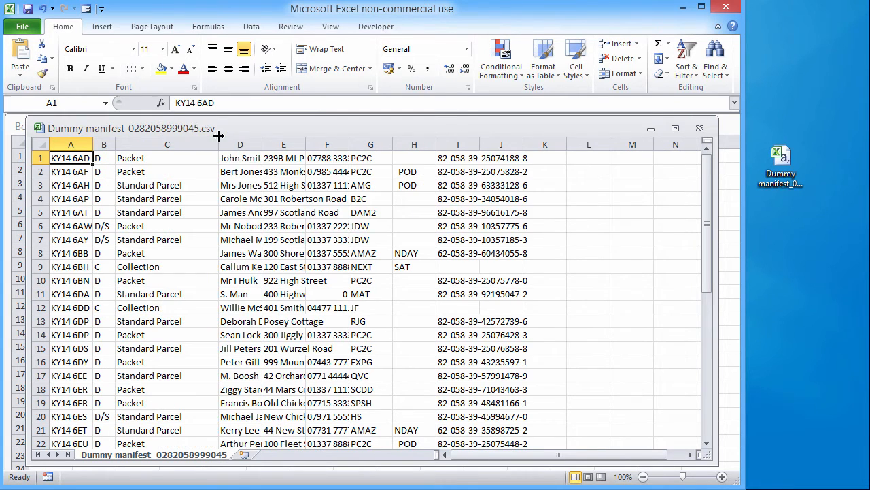
Widen columns D, E and F to fit names, addresses and telephone numbers.
{"action": "left_click_drag", "start_coordinate": [184, 144], "coordinate": [197, 144]}
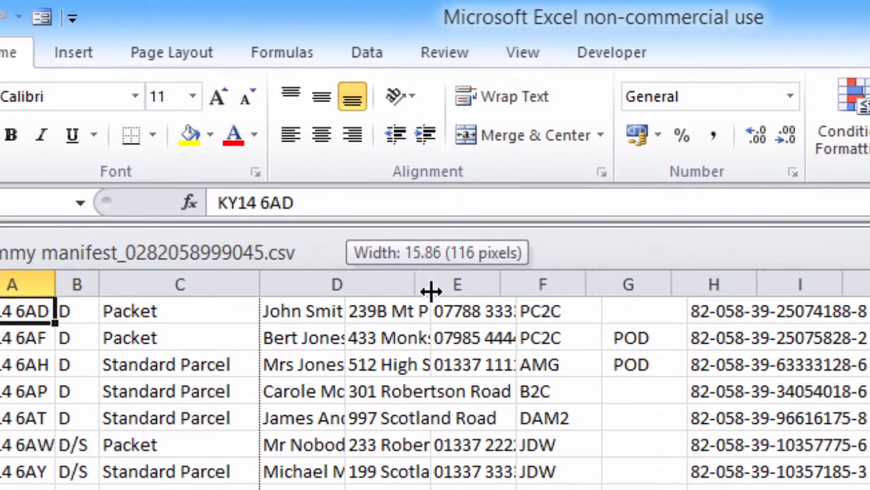
{"action": "left_click_drag", "start_coordinate": [431, 284], "coordinate": [446, 284]}
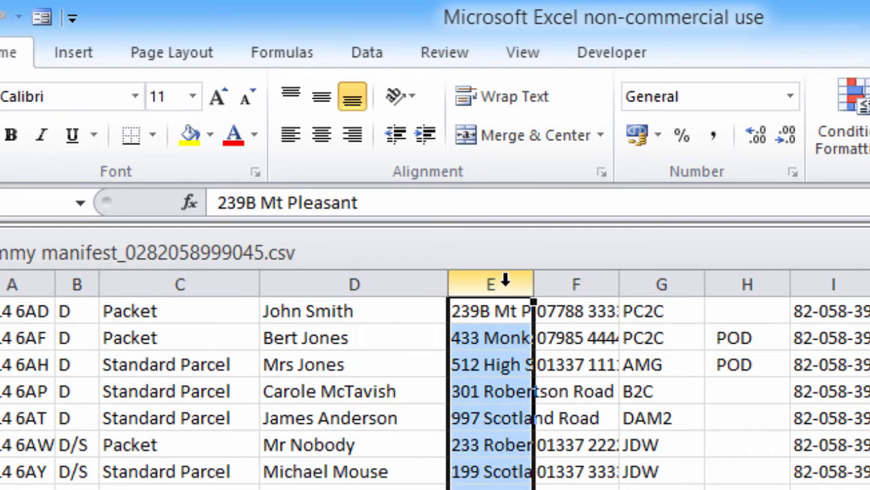
{"action": "left_click_drag", "start_coordinate": [534, 284], "coordinate": [639, 284]}
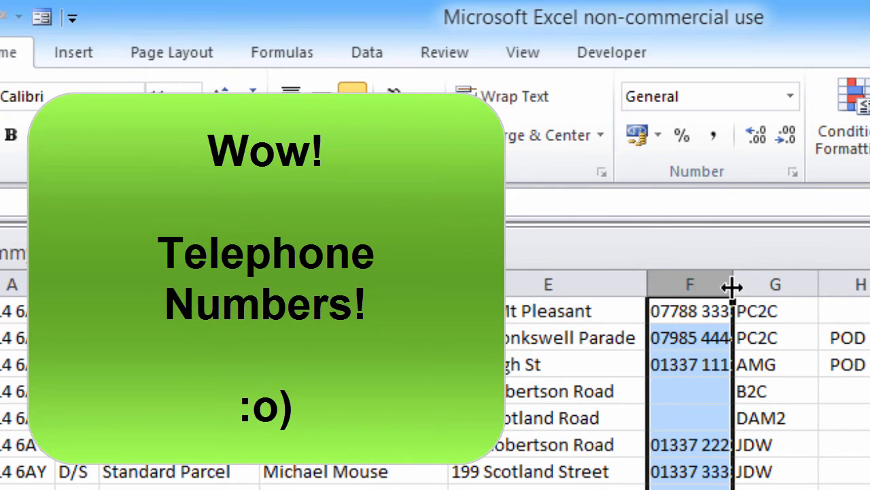
{"action": "left_click_drag", "start_coordinate": [733, 285], "coordinate": [809, 286]}
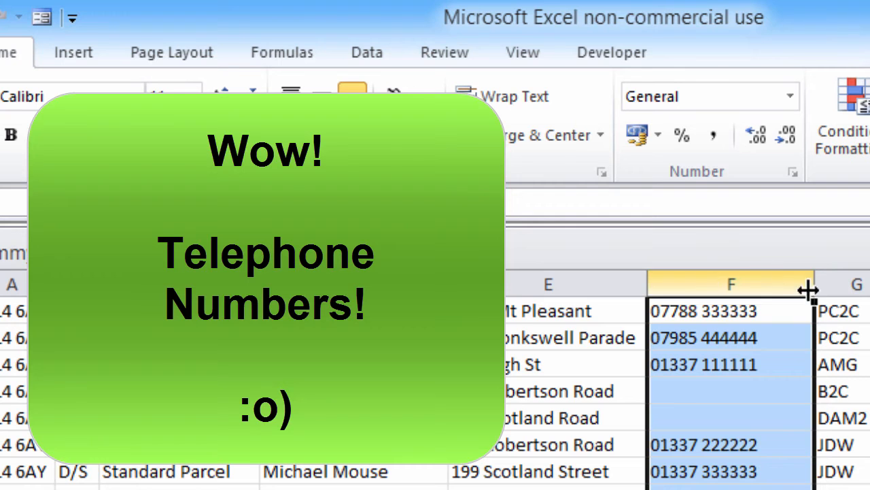
{"action": "left_click_drag", "start_coordinate": [809, 289], "coordinate": [761, 289]}
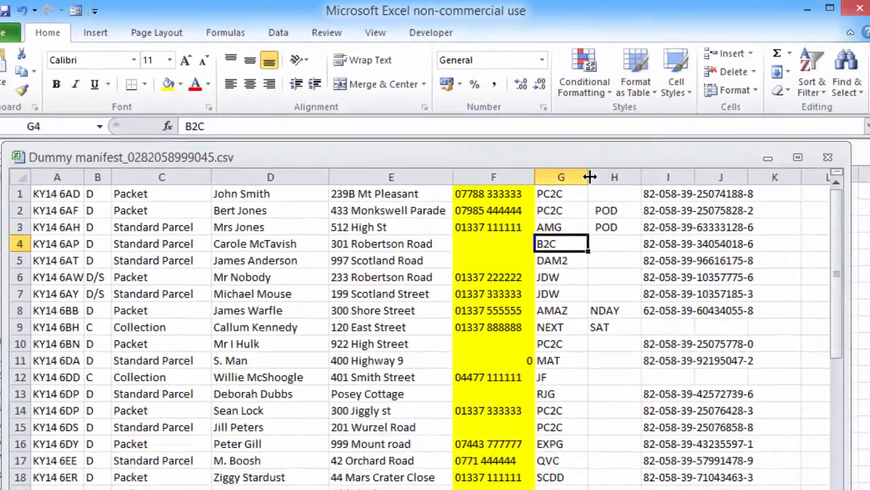
Empty the manifest's barcode columns I and J.
{"action": "left_click", "coordinate": [830, 7]}
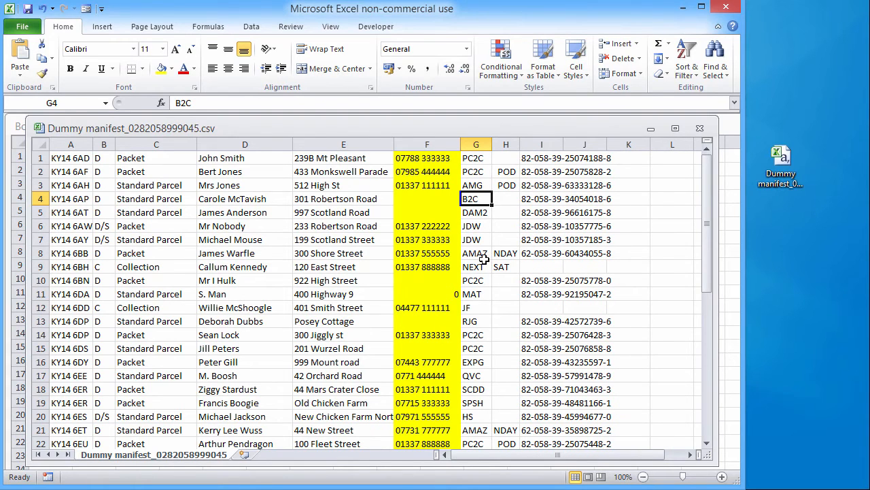
{"action": "left_click", "coordinate": [476, 253]}
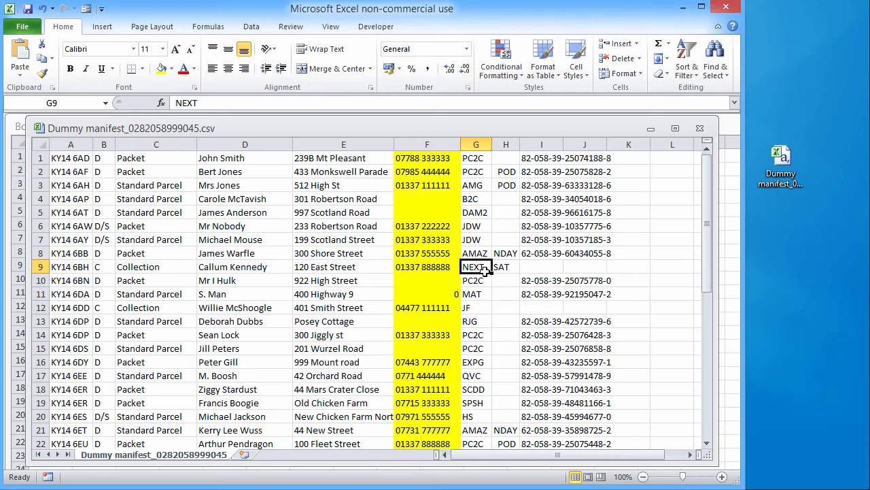
{"action": "mouse_move", "coordinate": [473, 181]}
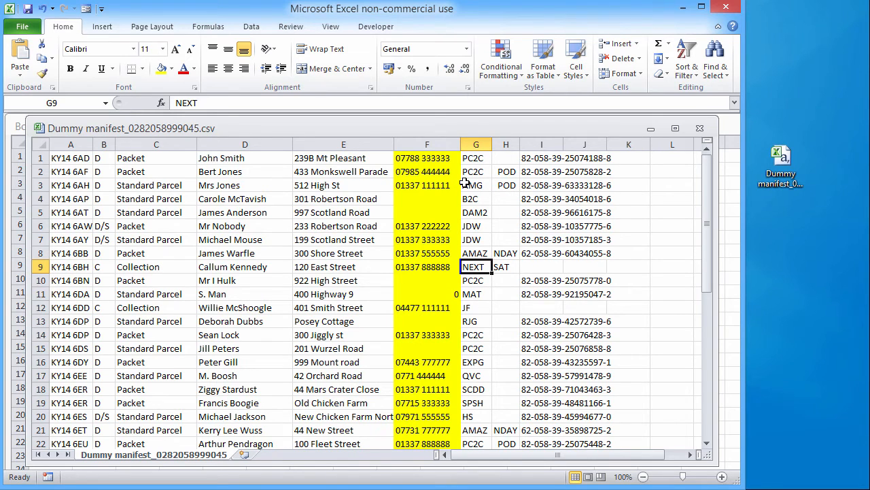
{"action": "mouse_move", "coordinate": [399, 181]}
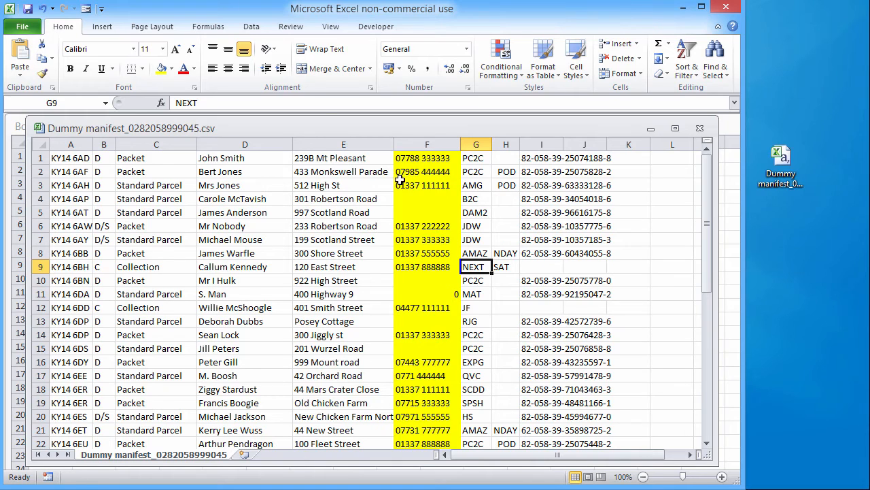
{"action": "mouse_move", "coordinate": [386, 194]}
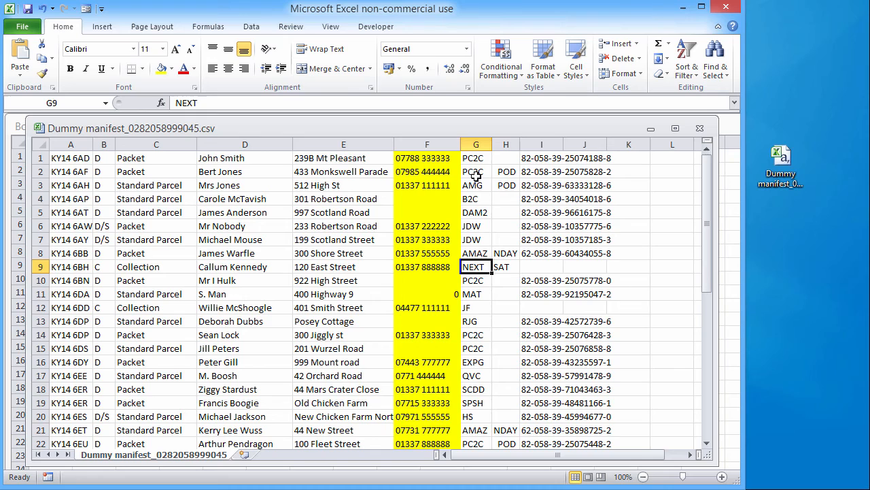
{"action": "left_click", "coordinate": [542, 158]}
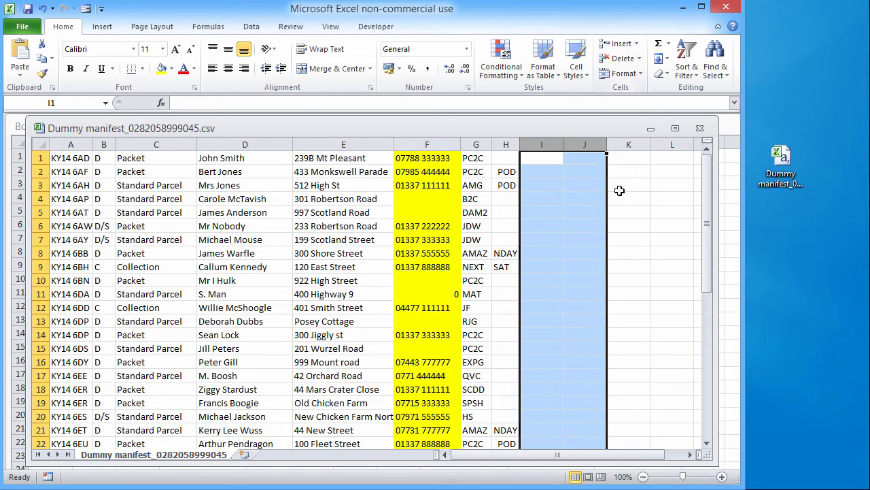
Decrease the font size of the parcel-type text in column C.
{"action": "left_click", "coordinate": [585, 185]}
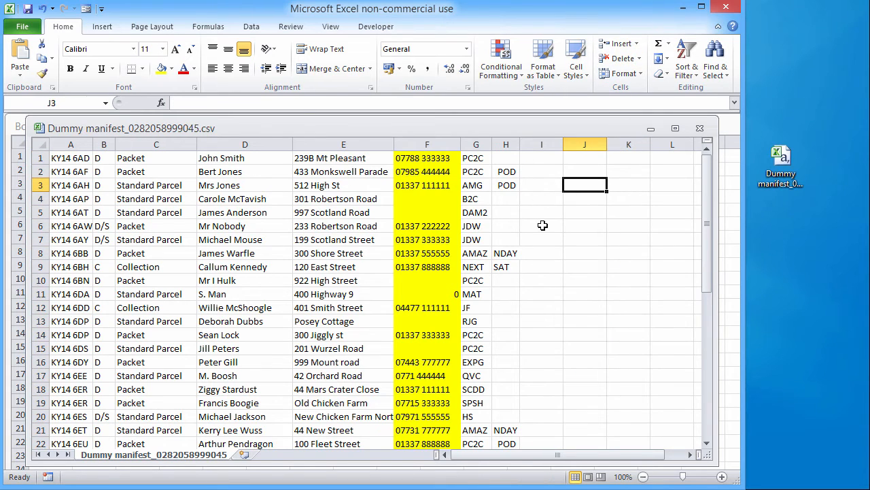
{"action": "mouse_move", "coordinate": [384, 195]}
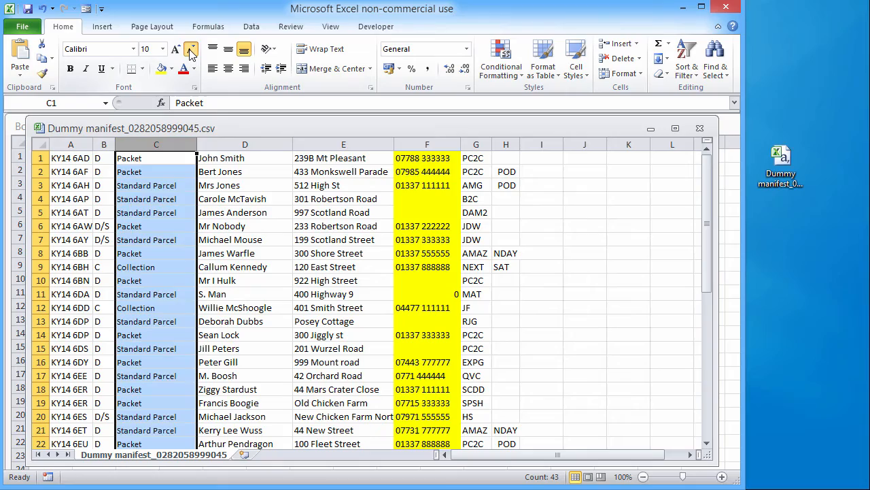
{"action": "left_click", "coordinate": [191, 48]}
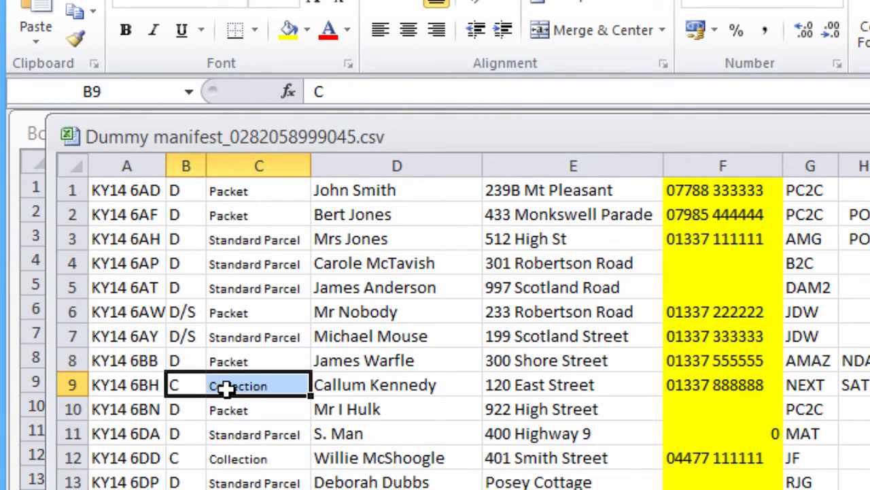
{"action": "mouse_move", "coordinate": [296, 304]}
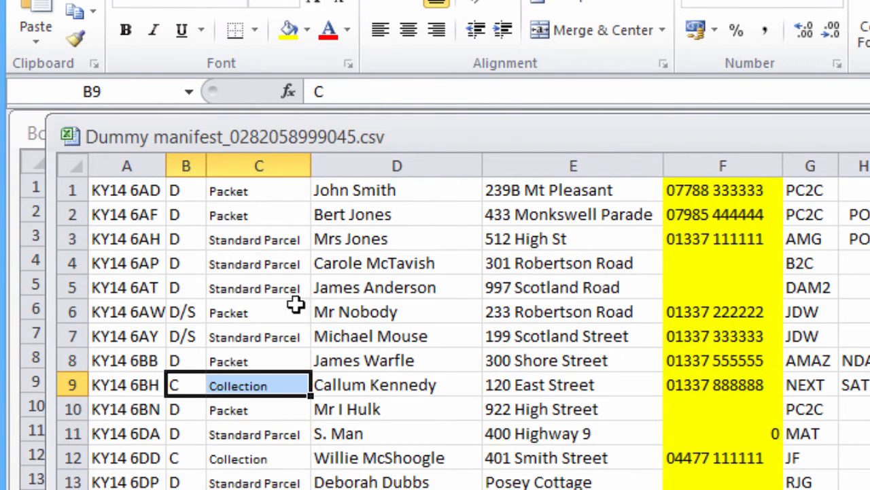
Select the Collection entry in row 12 and scroll back up the sheet.
{"action": "left_click", "coordinate": [126, 30]}
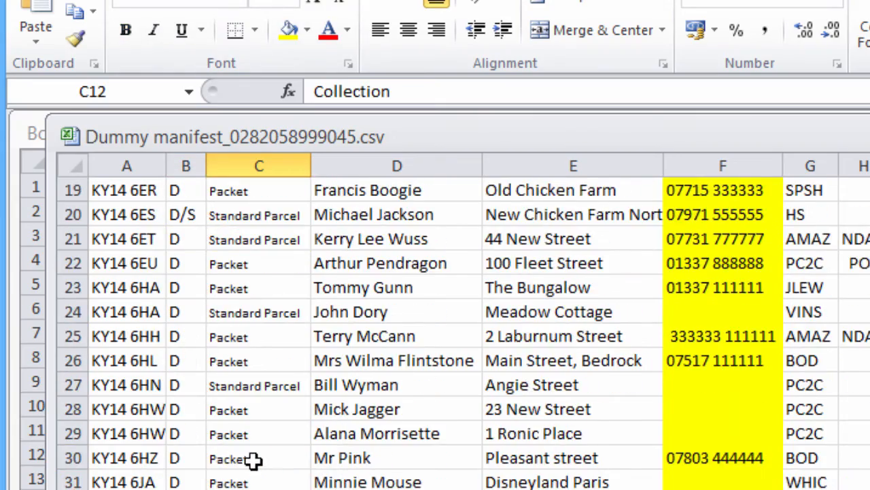
{"action": "scroll", "scroll_direction": "up", "scroll_amount": 3}
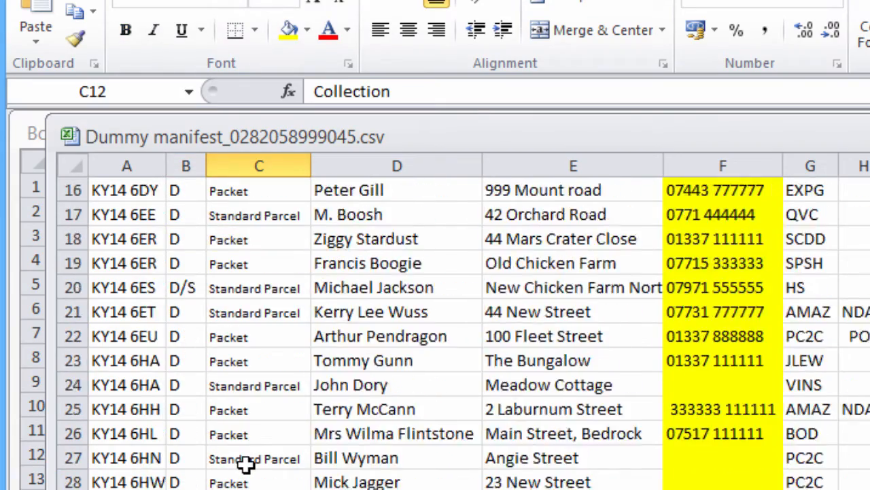
{"action": "scroll", "scroll_direction": "up", "scroll_amount": 3}
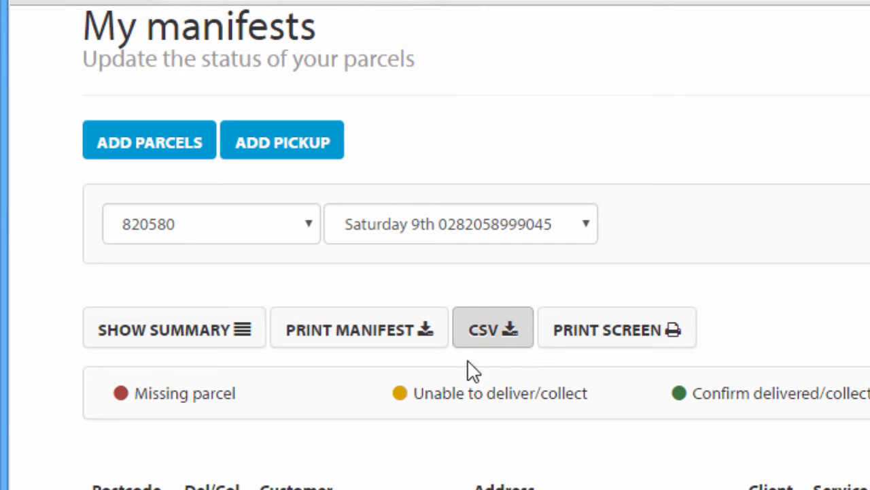
{"action": "scroll", "scroll_direction": "up", "scroll_amount": 3}
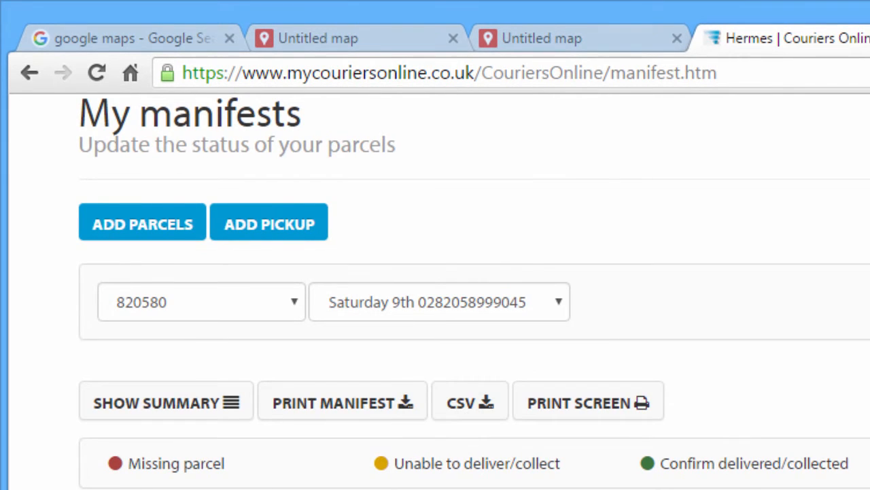
{"action": "scroll", "scroll_direction": "up", "scroll_amount": 3}
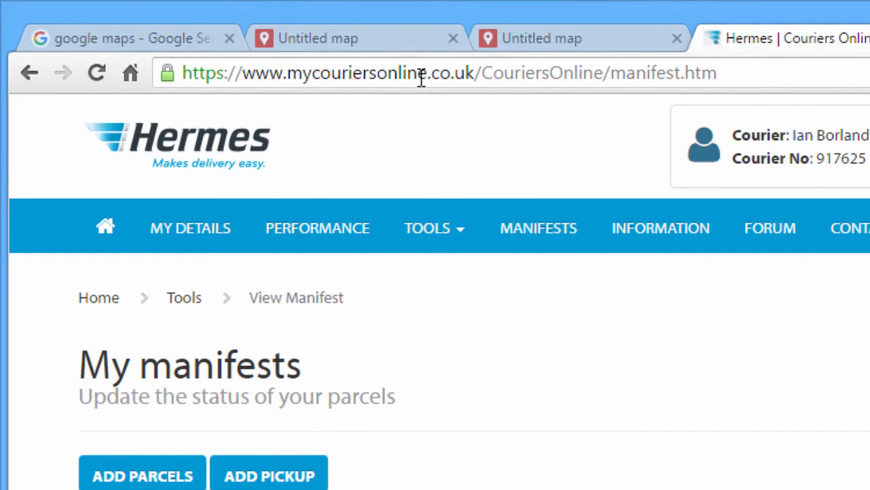
{"action": "scroll", "scroll_direction": "down", "scroll_amount": 3}
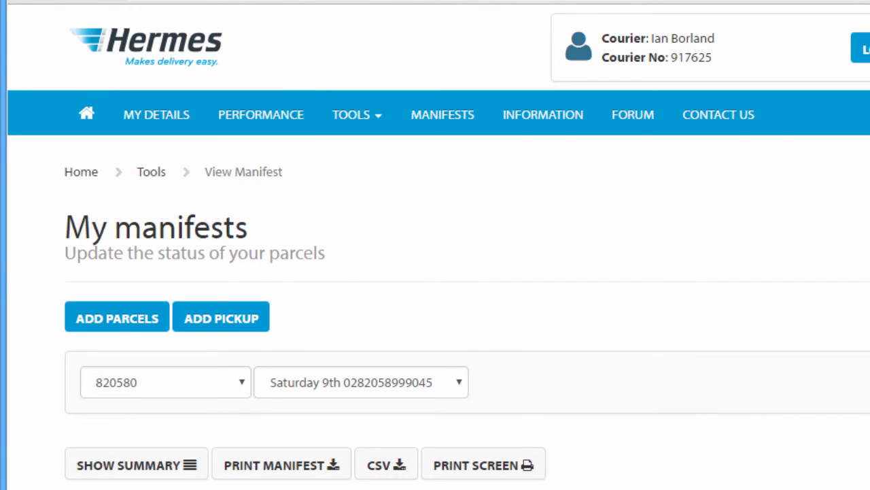
{"action": "right_click", "coordinate": [833, 149]}
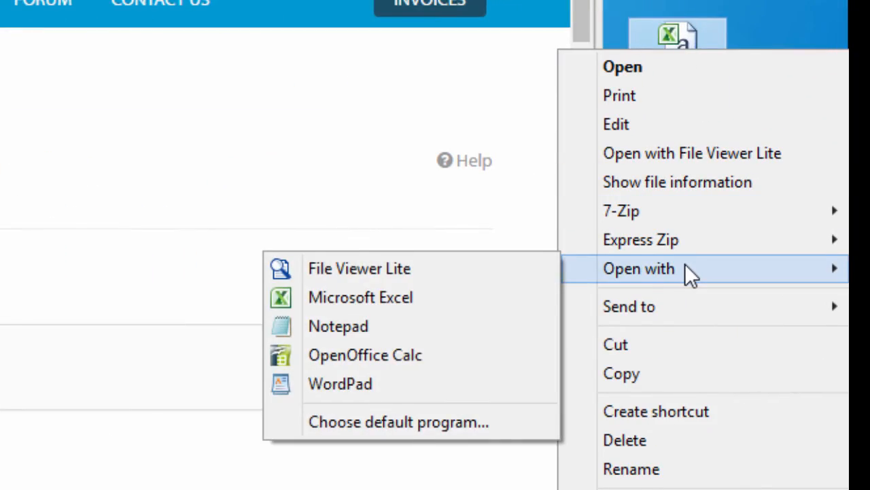
Open the manifest CSV in Notepad, enlarge it, and highlight the delivery-type and parcel-type fields.
{"action": "left_click", "coordinate": [338, 325]}
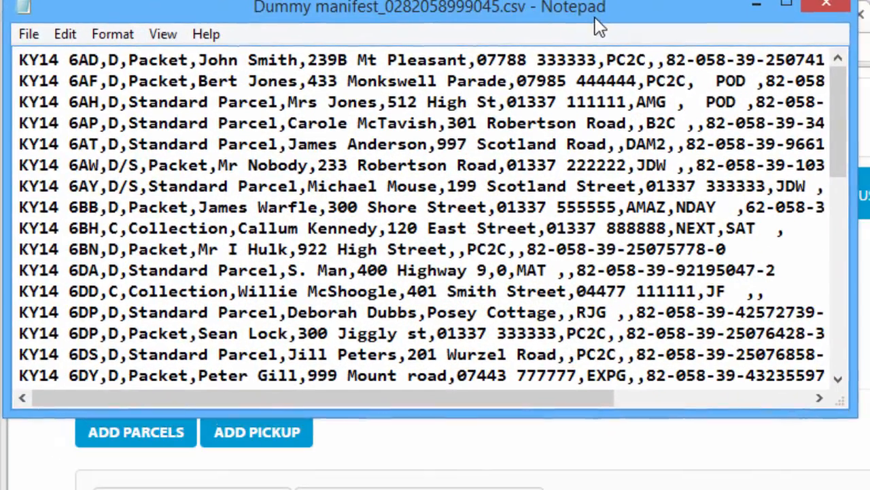
{"action": "left_click_drag", "start_coordinate": [846, 408], "coordinate": [714, 347]}
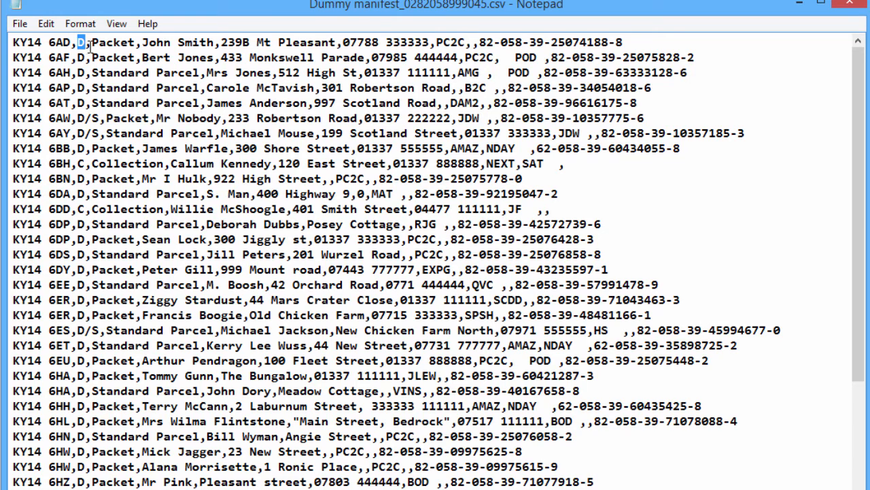
{"action": "double_click", "coordinate": [104, 42]}
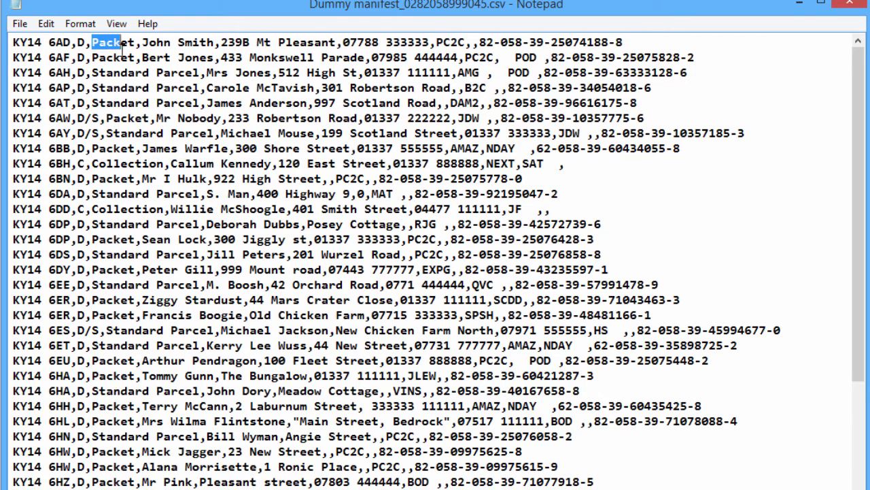
{"action": "double_click", "coordinate": [173, 42]}
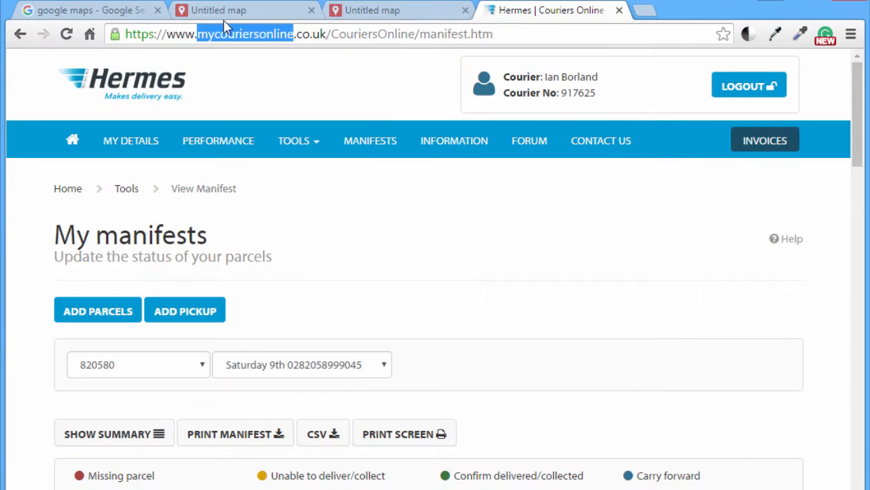
On the Untitled map, expand the manifest layer's All items and browse the 42 addresses.
{"action": "left_click", "coordinate": [245, 10]}
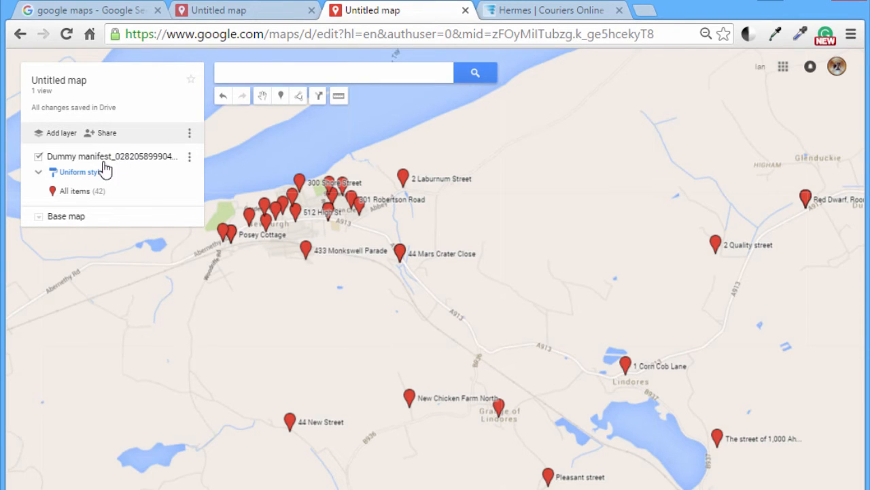
{"action": "left_click", "coordinate": [74, 191]}
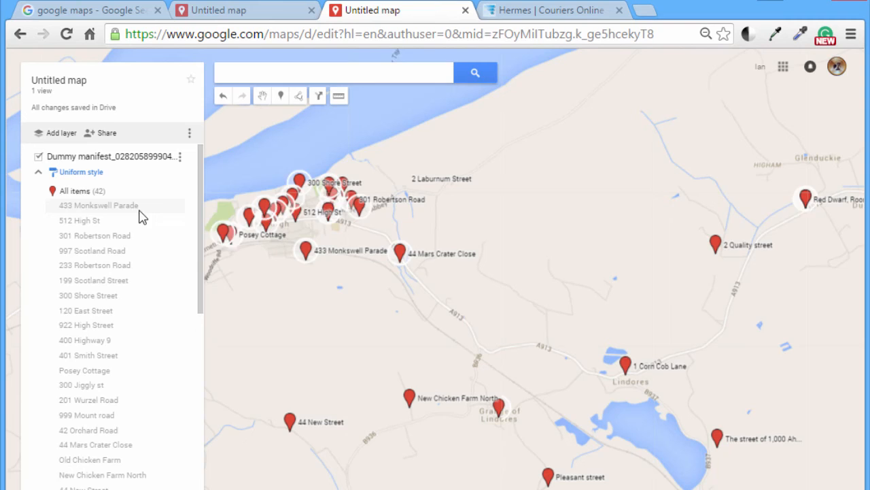
{"action": "scroll", "scroll_direction": "down", "scroll_amount": 3}
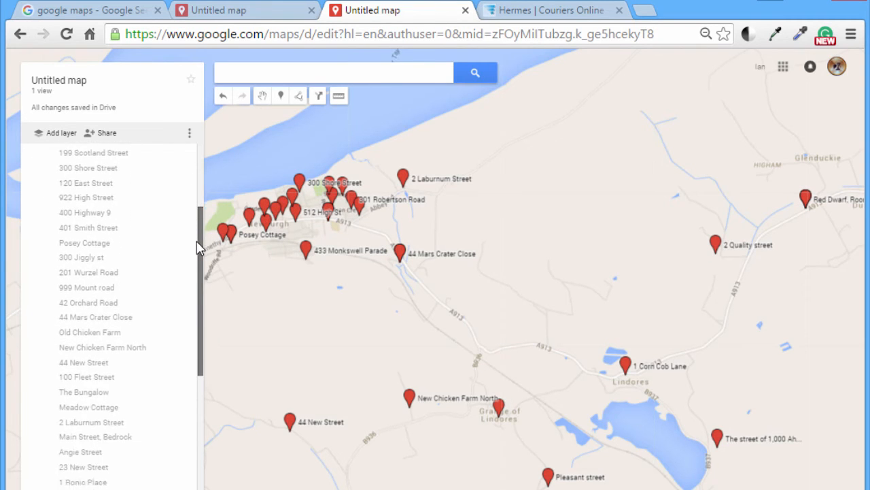
{"action": "scroll", "scroll_direction": "down", "scroll_amount": 3}
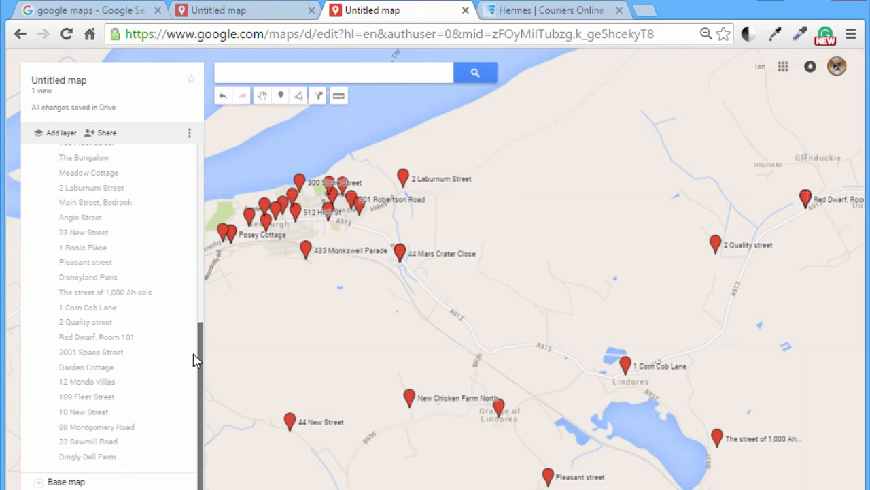
{"action": "scroll", "scroll_direction": "up", "scroll_amount": 3}
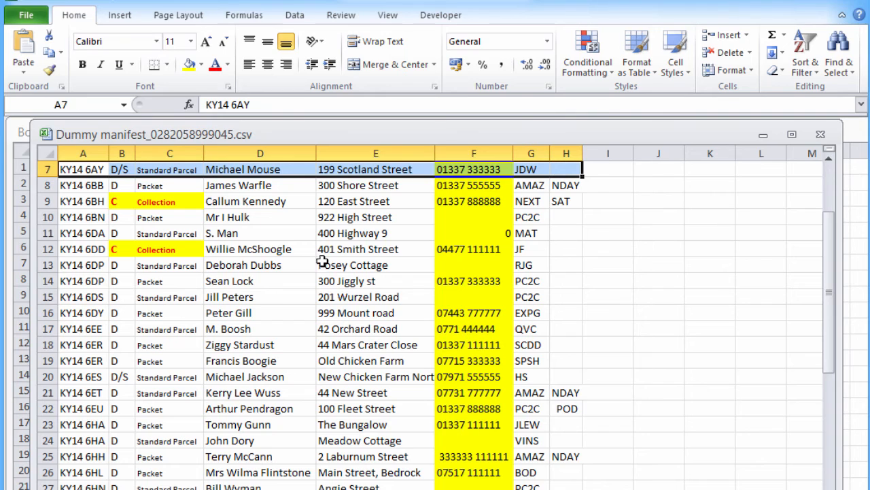
Fill the 201 Wurzel Road and 44 New Street rows black, then deselect.
{"action": "left_click", "coordinate": [81, 297]}
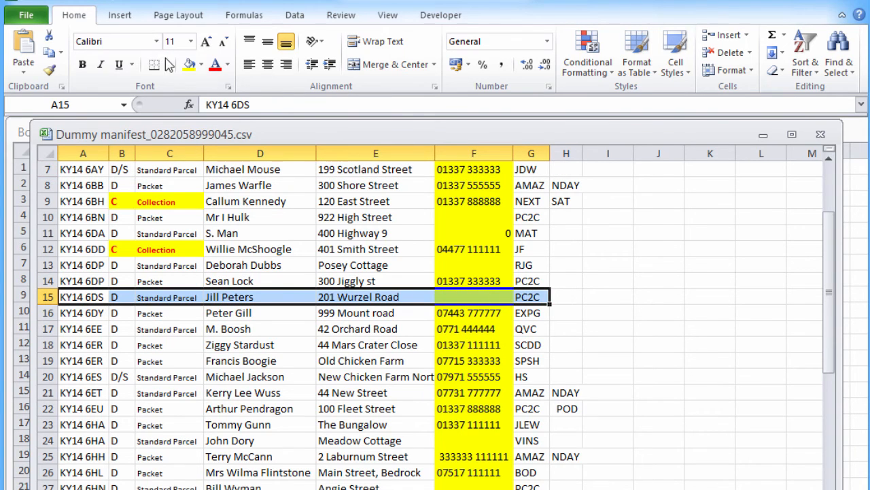
{"action": "left_click", "coordinate": [202, 64]}
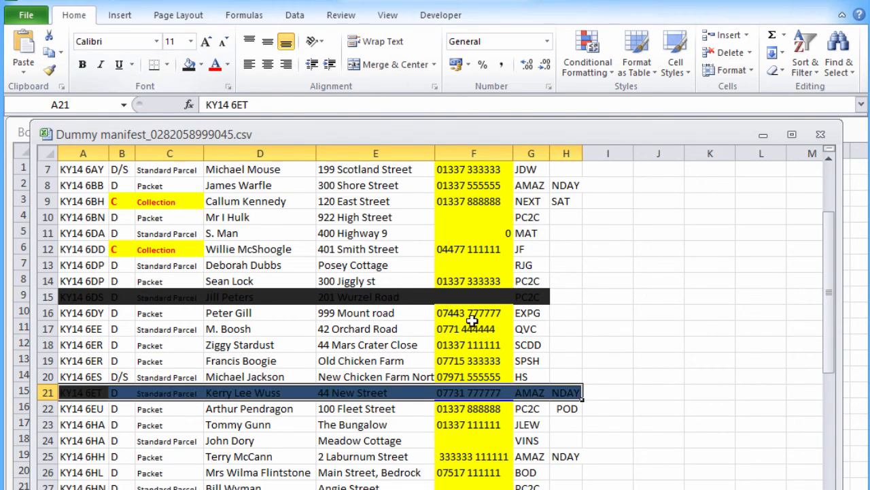
{"action": "left_click", "coordinate": [608, 296]}
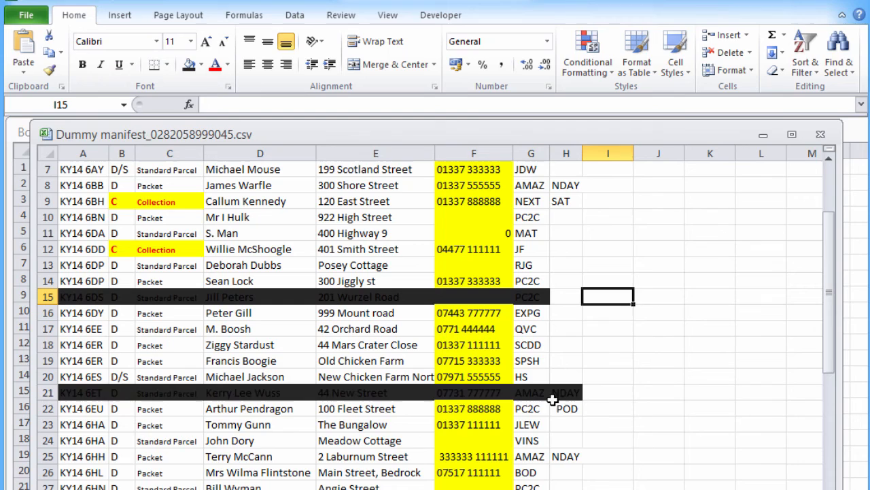
{"action": "mouse_move", "coordinate": [639, 251]}
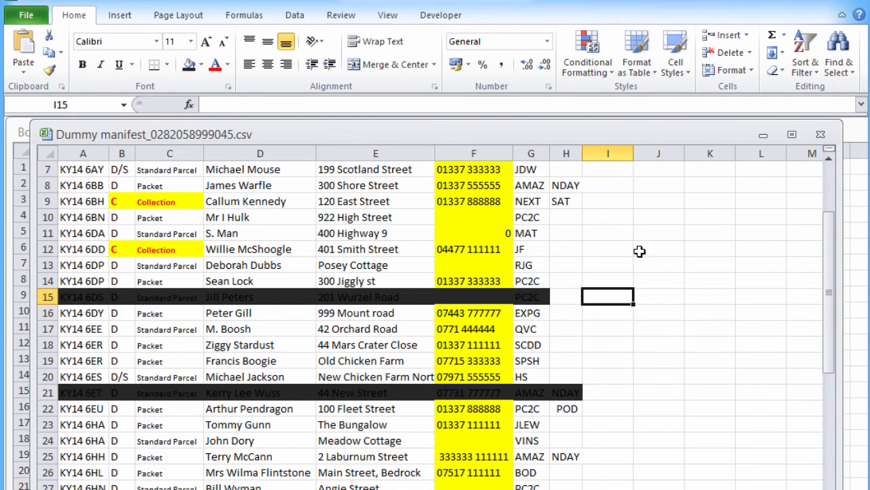
{"action": "mouse_move", "coordinate": [686, 274]}
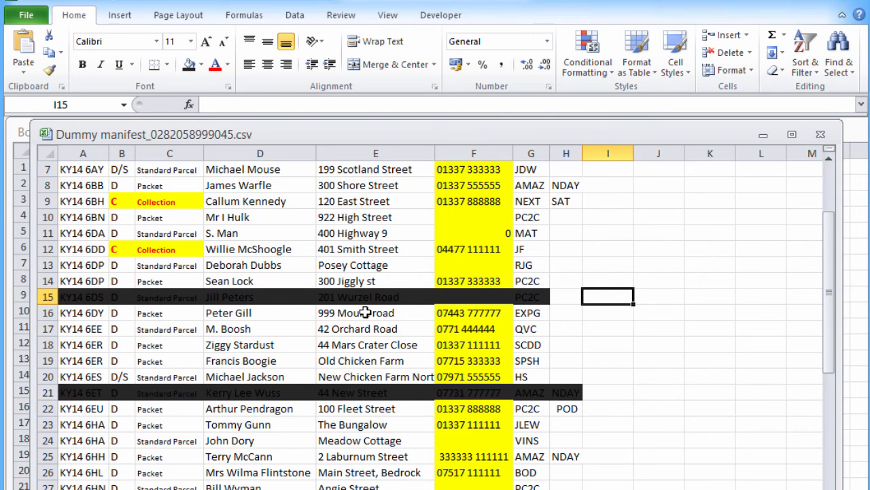
{"action": "mouse_move", "coordinate": [691, 226]}
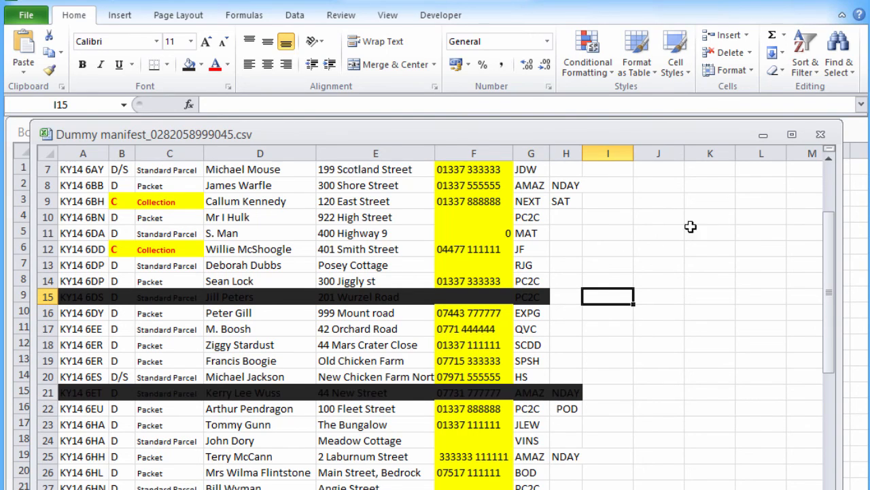
{"action": "mouse_move", "coordinate": [717, 238]}
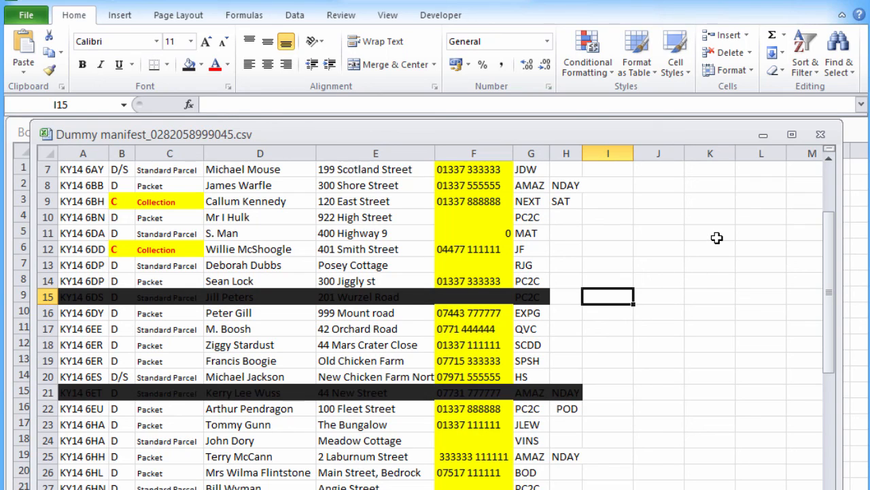